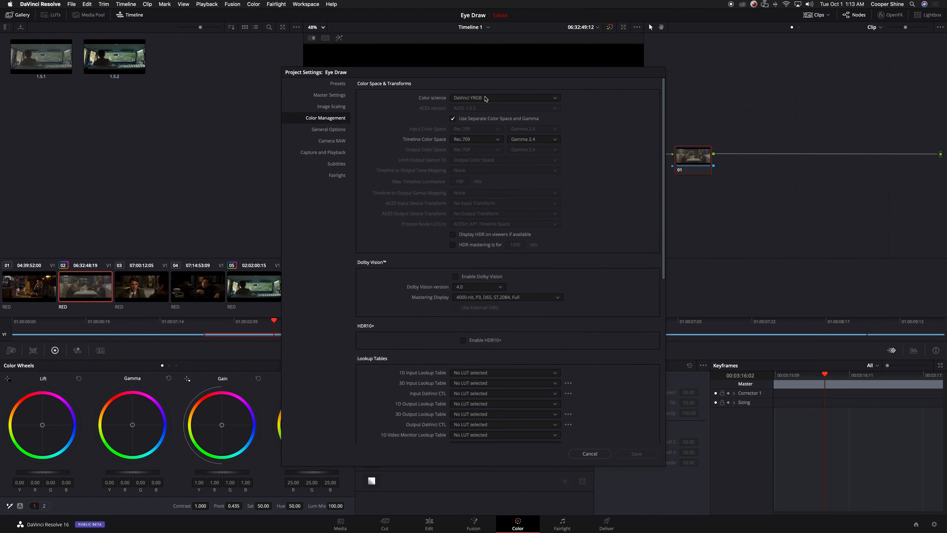
Choose ACEScct colour science and sRGB as the ACES output device transform in Color Management.
click(505, 97)
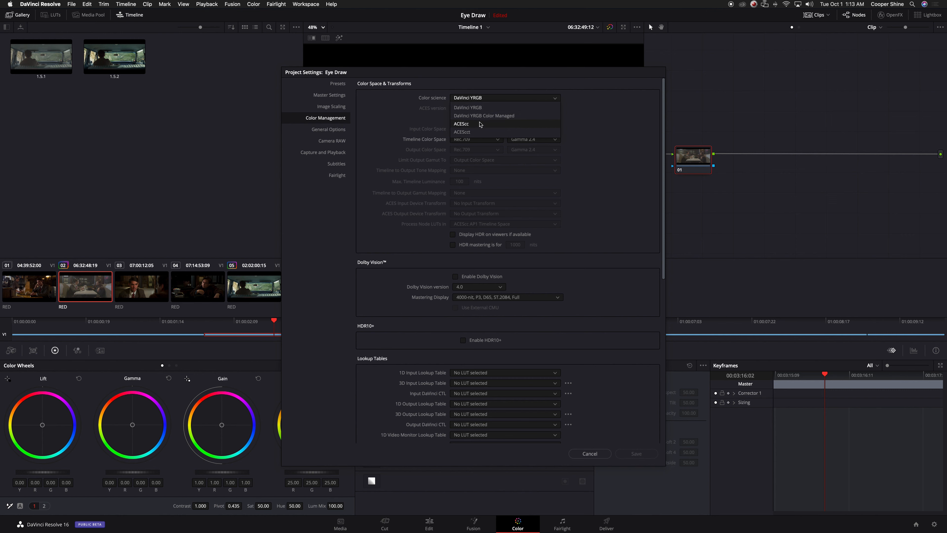
mouse_move(476, 132)
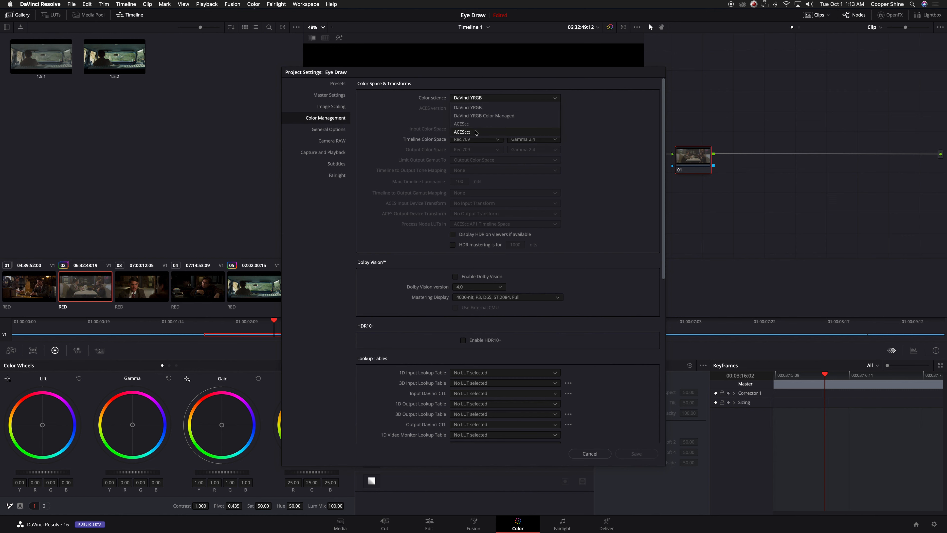
click(461, 132)
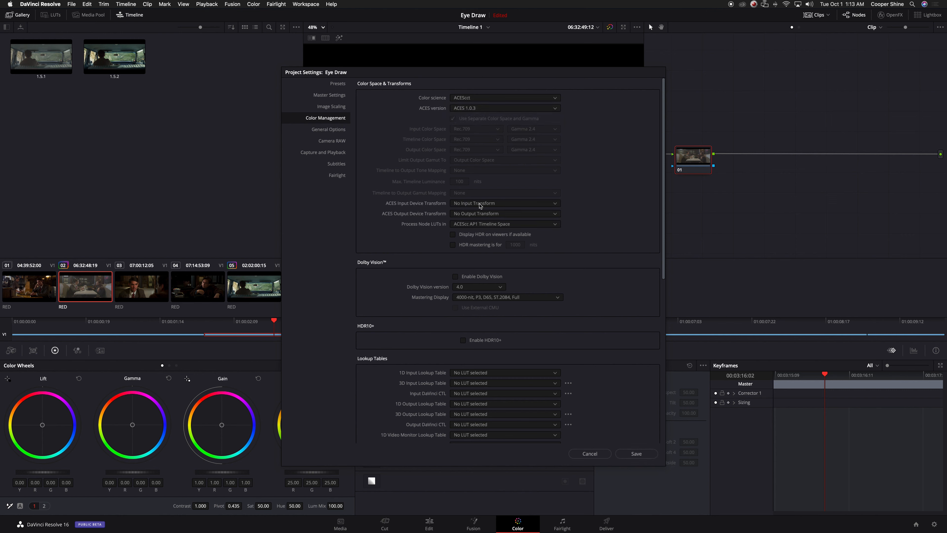
mouse_move(479, 207)
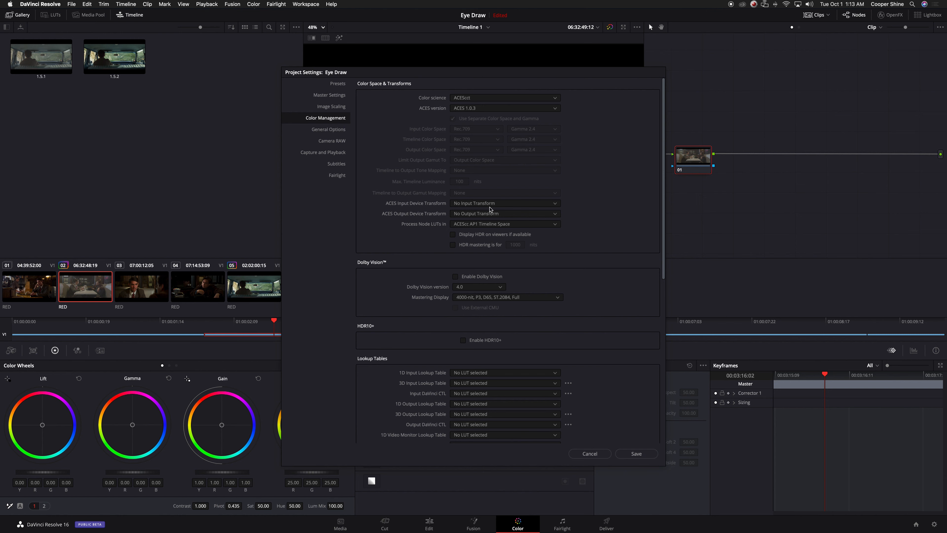
click(504, 213)
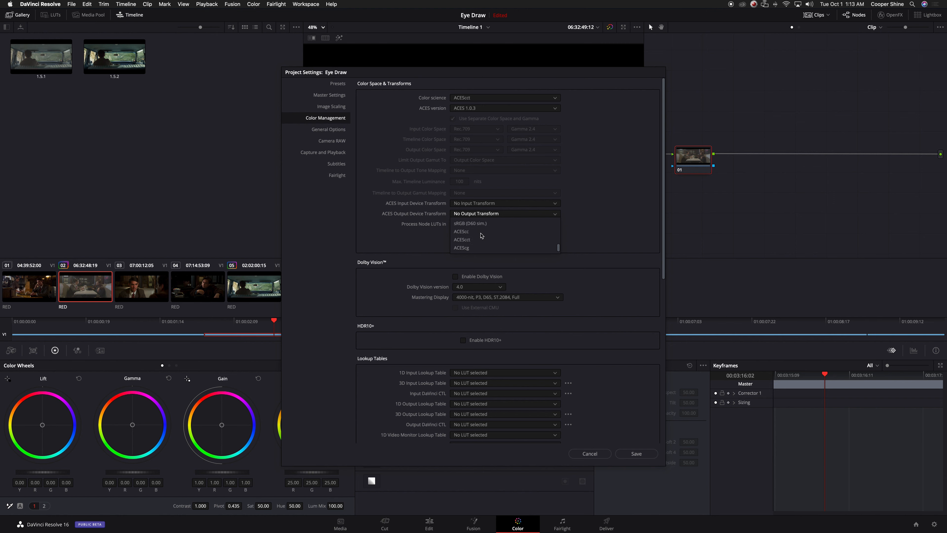
click(471, 223)
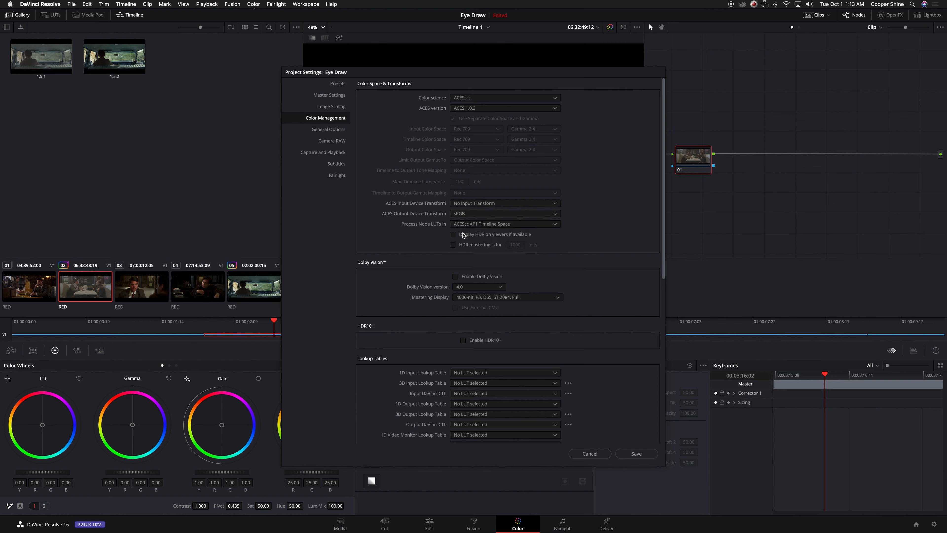
mouse_move(636, 454)
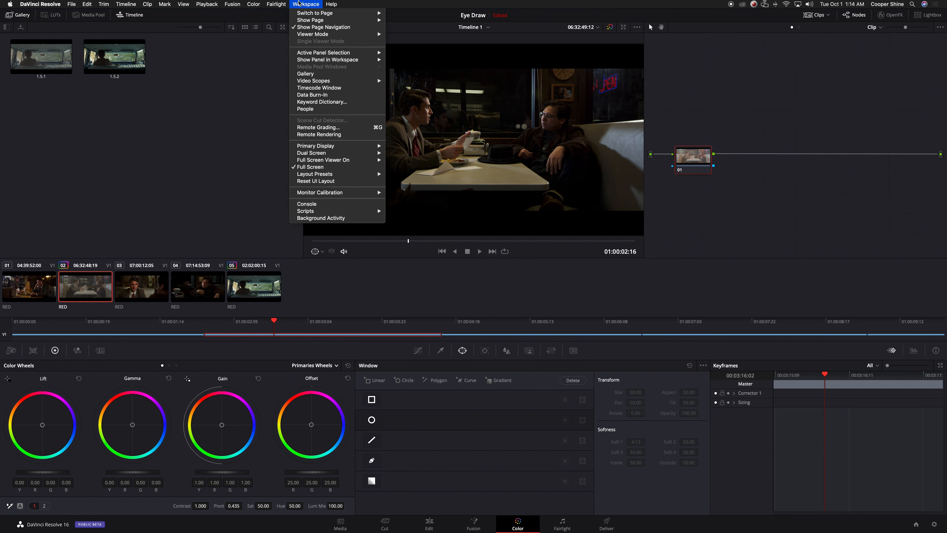
mouse_move(314, 81)
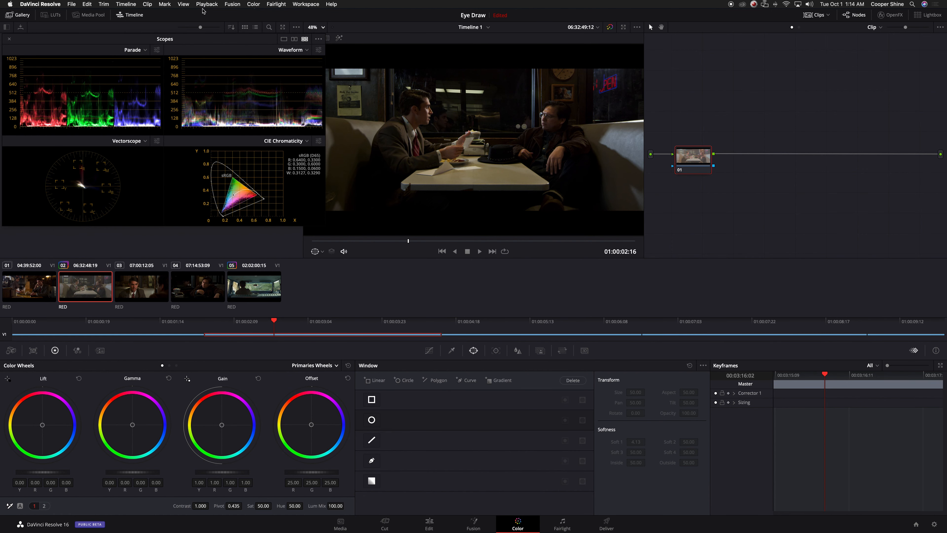
mouse_move(138, 131)
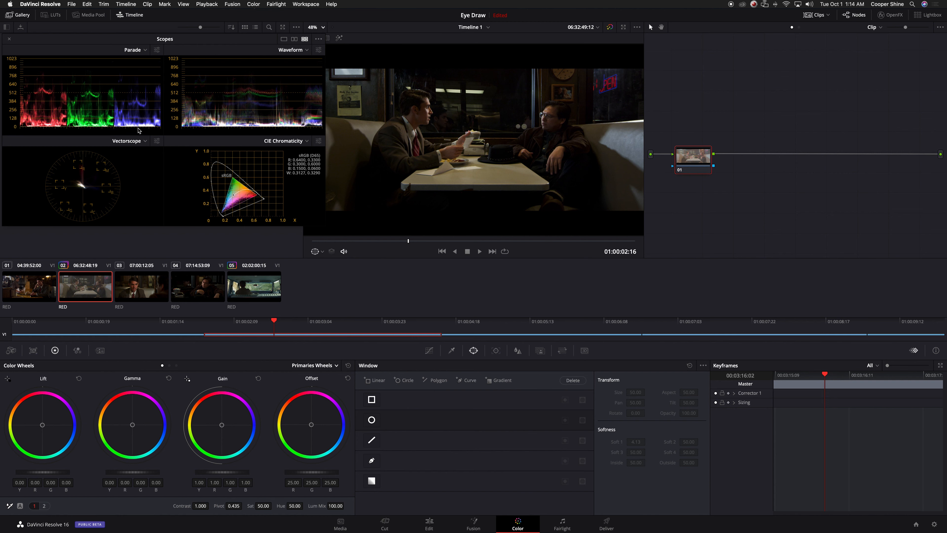
mouse_move(169, 134)
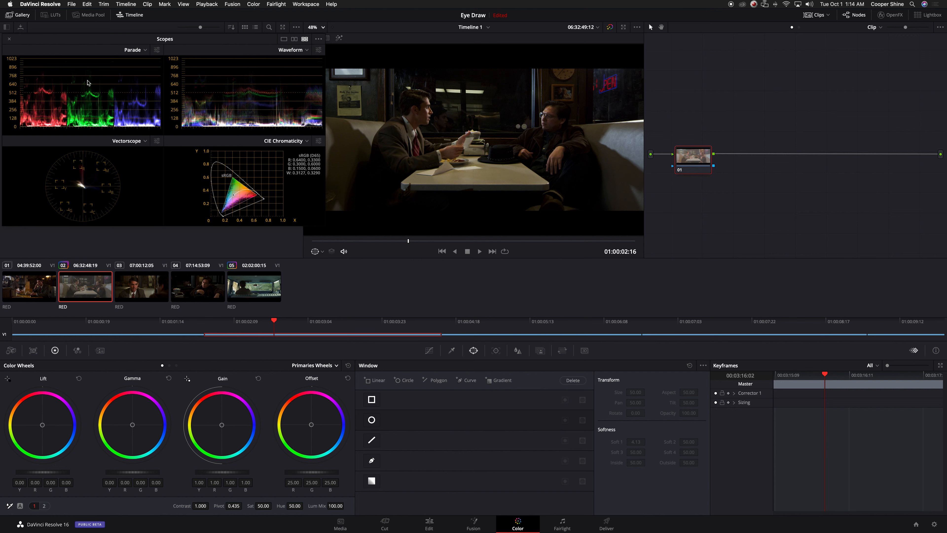
mouse_move(696, 145)
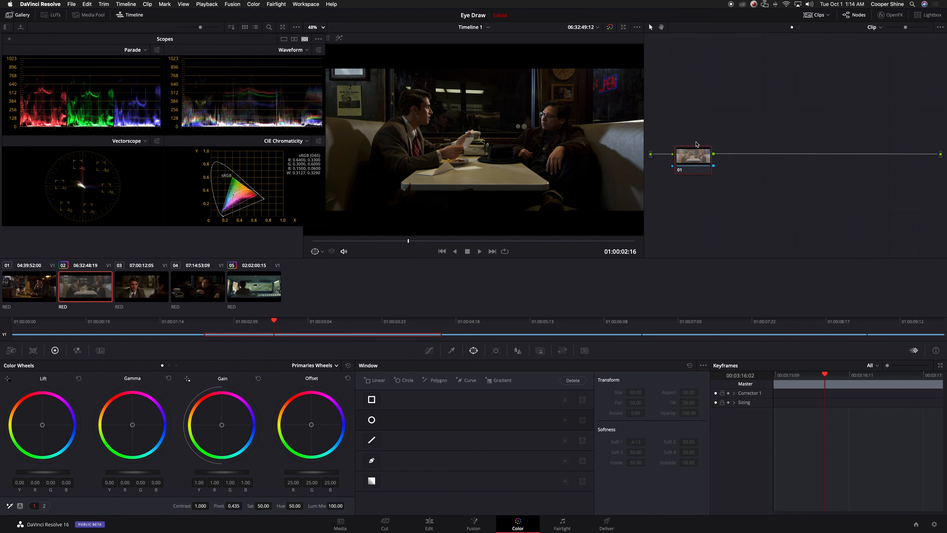
mouse_move(627, 119)
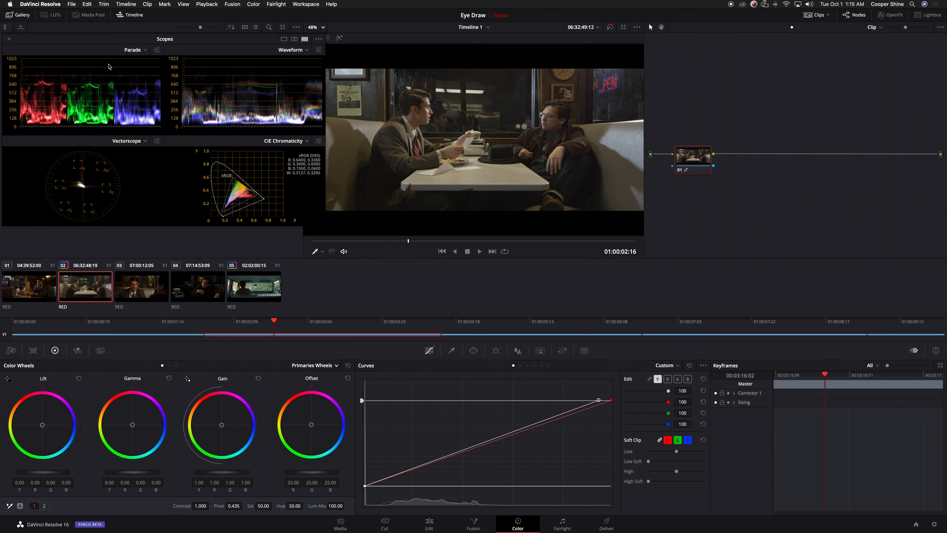
mouse_move(164, 102)
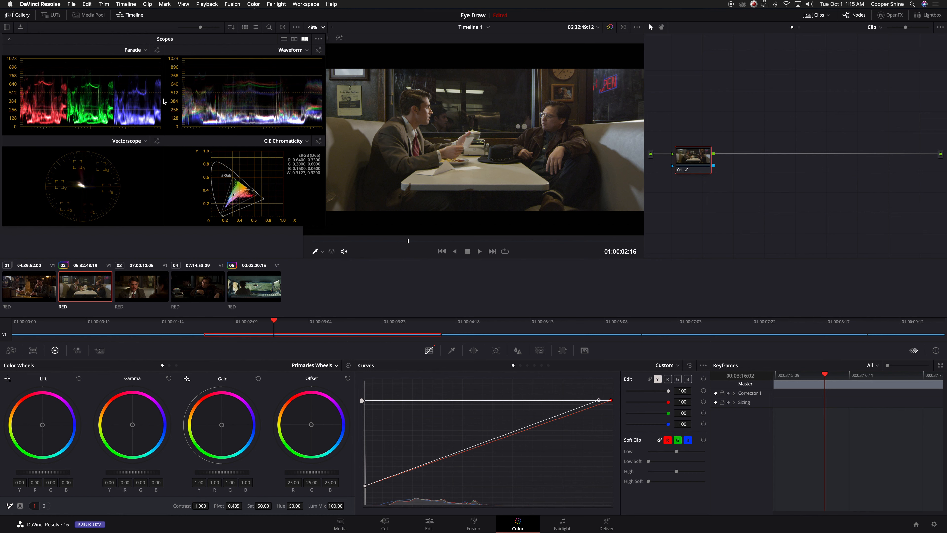
mouse_move(694, 151)
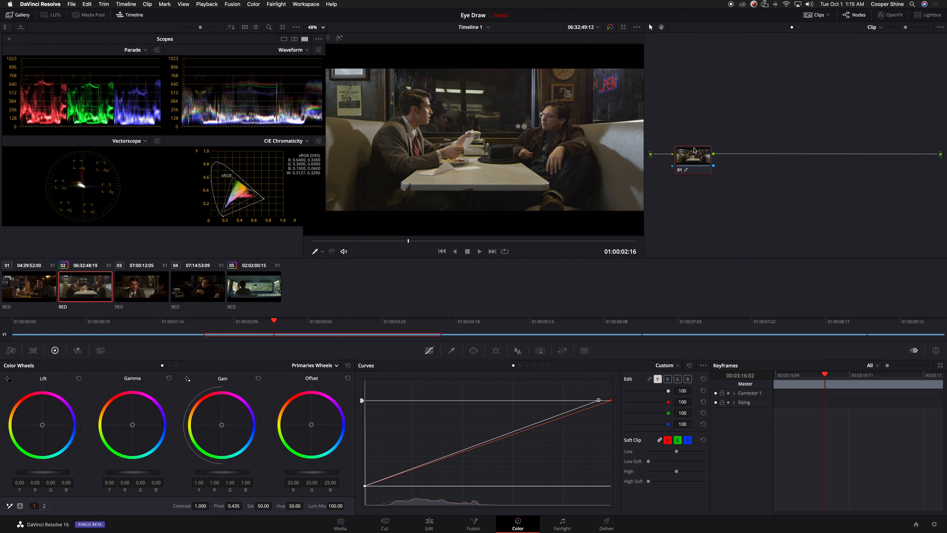
mouse_move(523, 421)
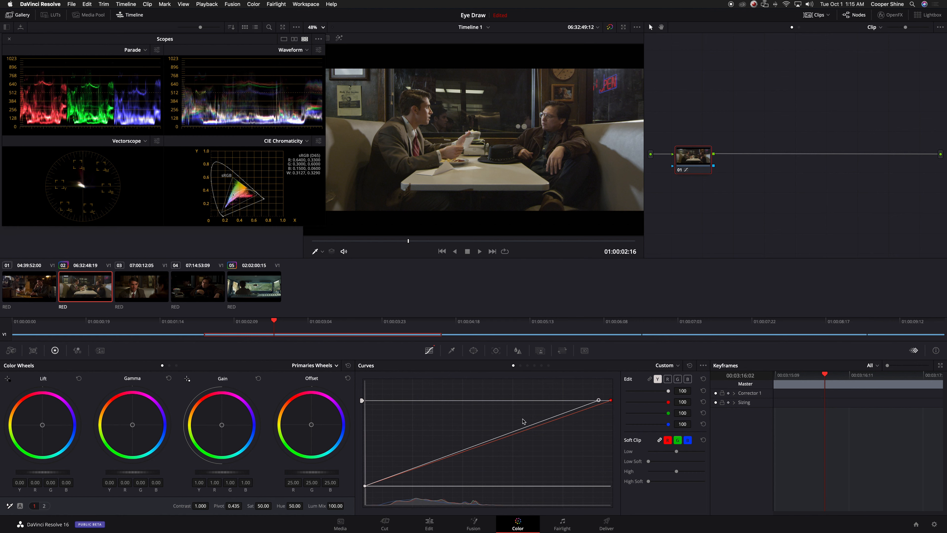
mouse_move(433, 497)
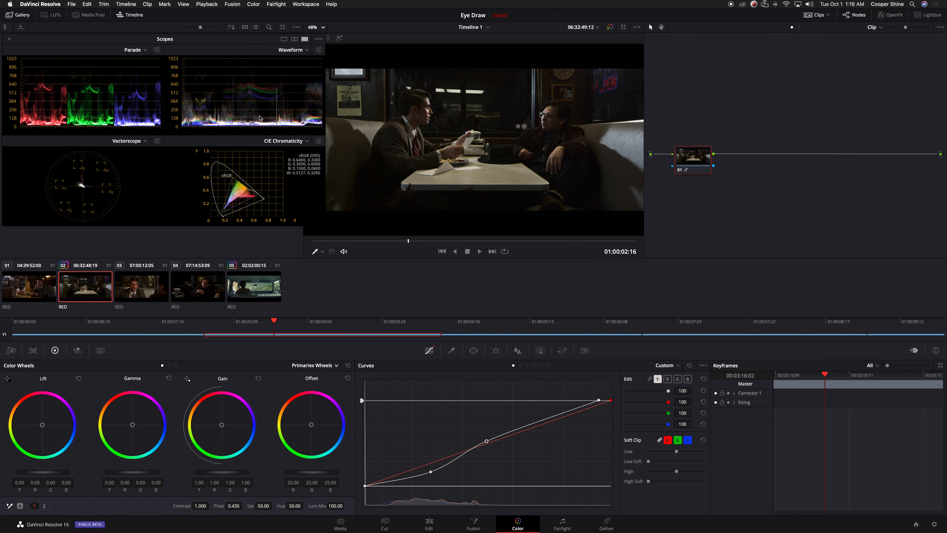
mouse_move(89, 89)
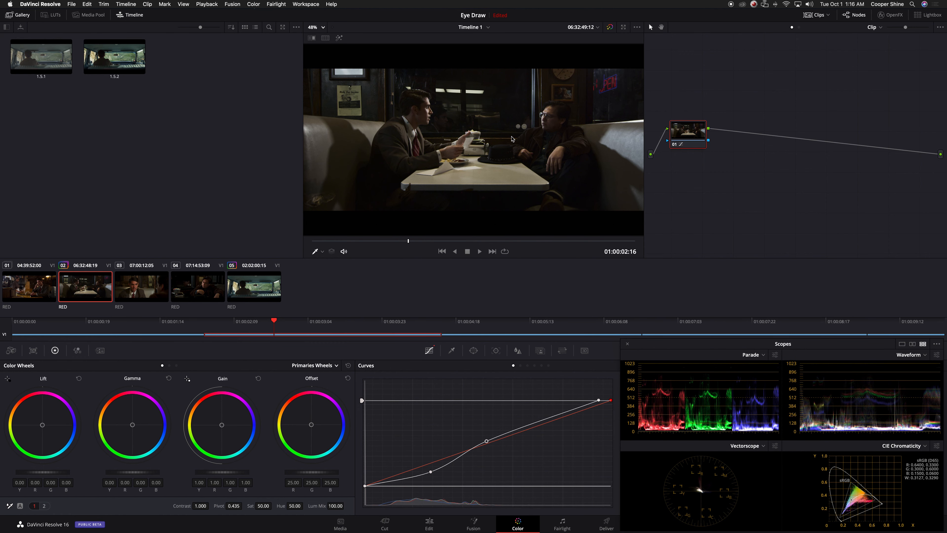
mouse_move(479, 361)
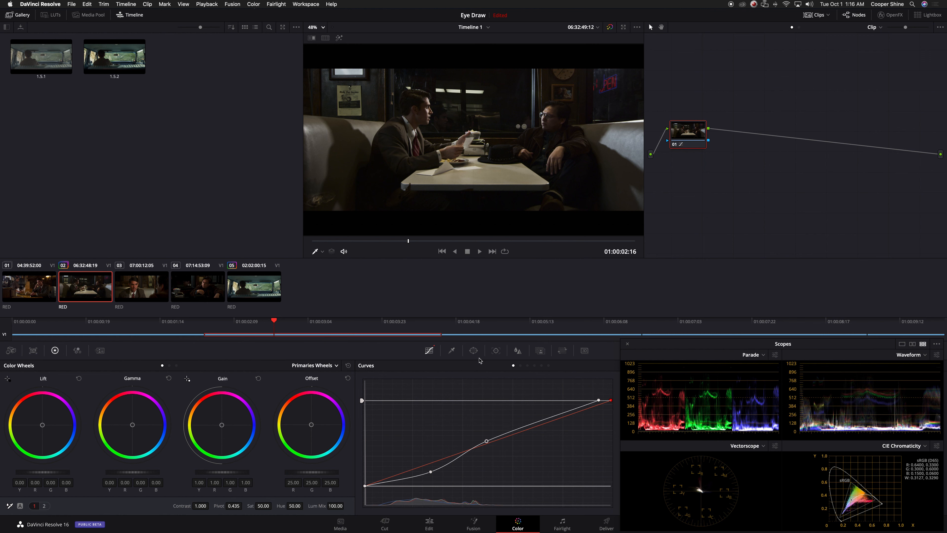
mouse_move(457, 191)
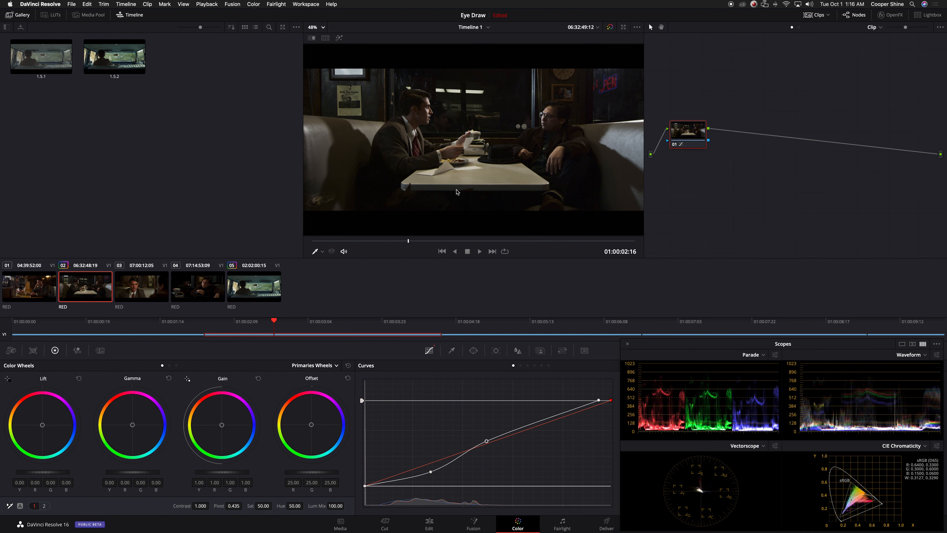
mouse_move(421, 100)
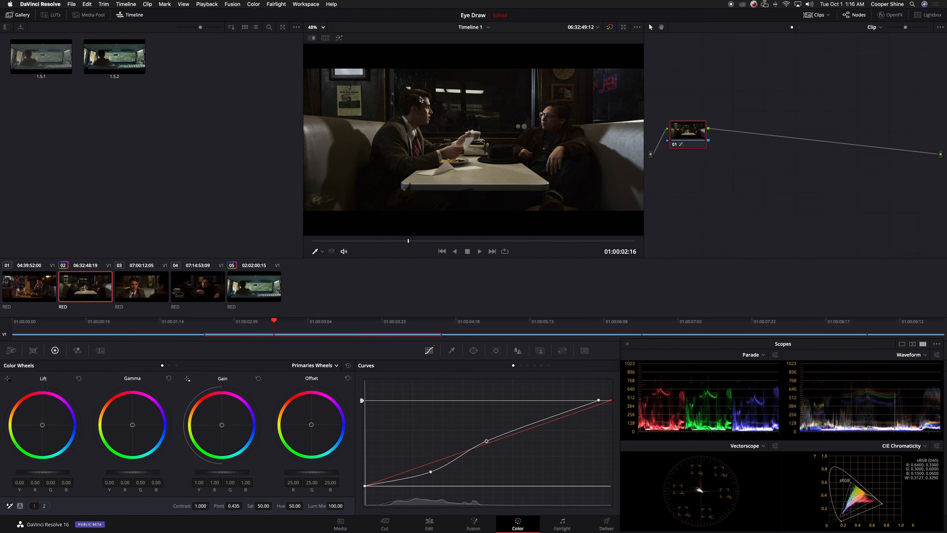
mouse_move(330, 211)
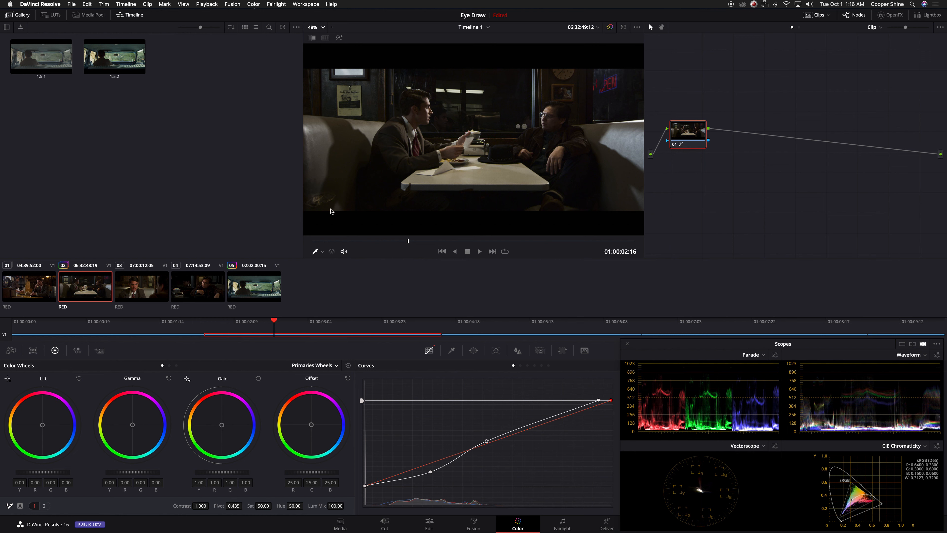
mouse_move(338, 79)
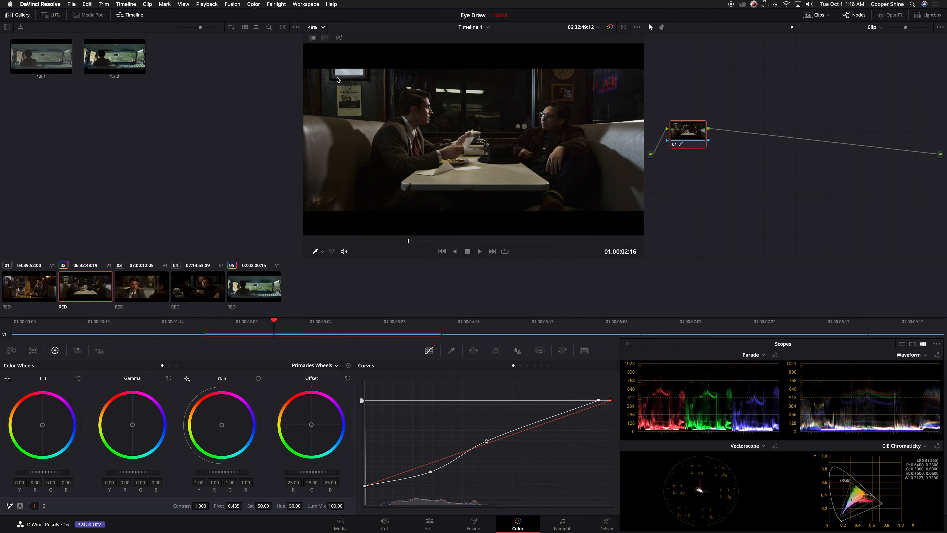
mouse_move(349, 59)
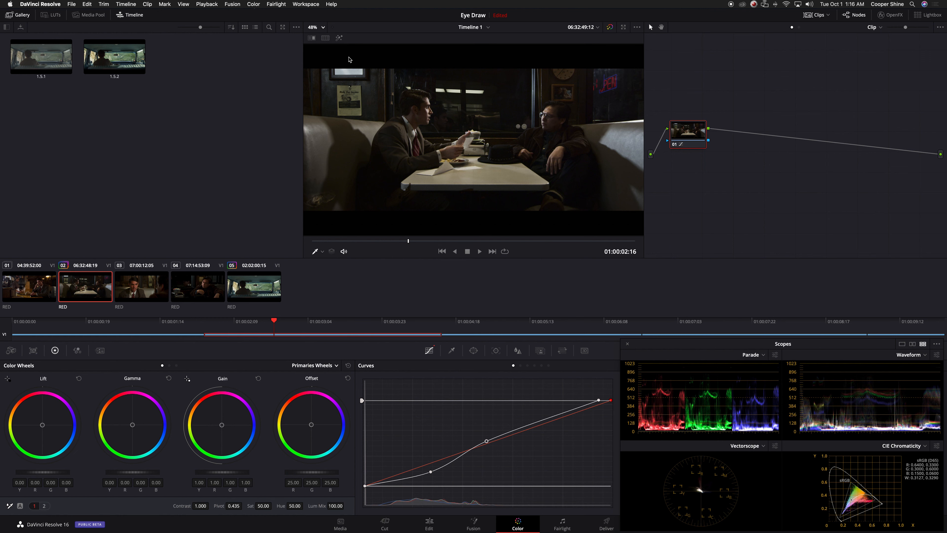
mouse_move(506, 92)
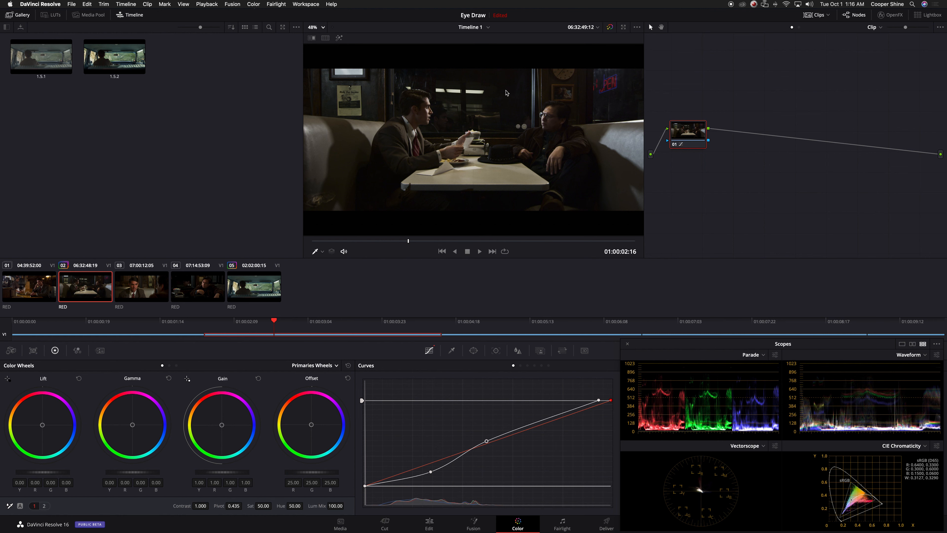
mouse_move(495, 102)
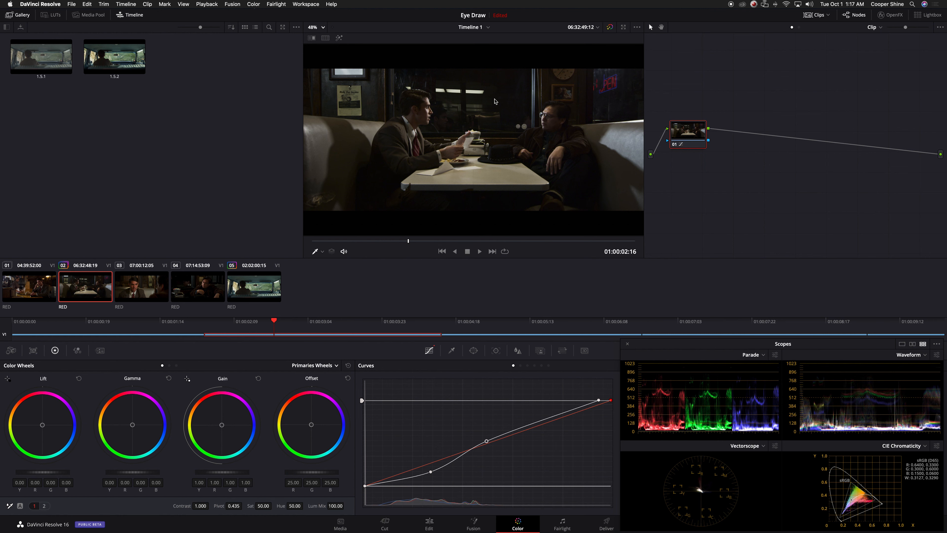
mouse_move(504, 99)
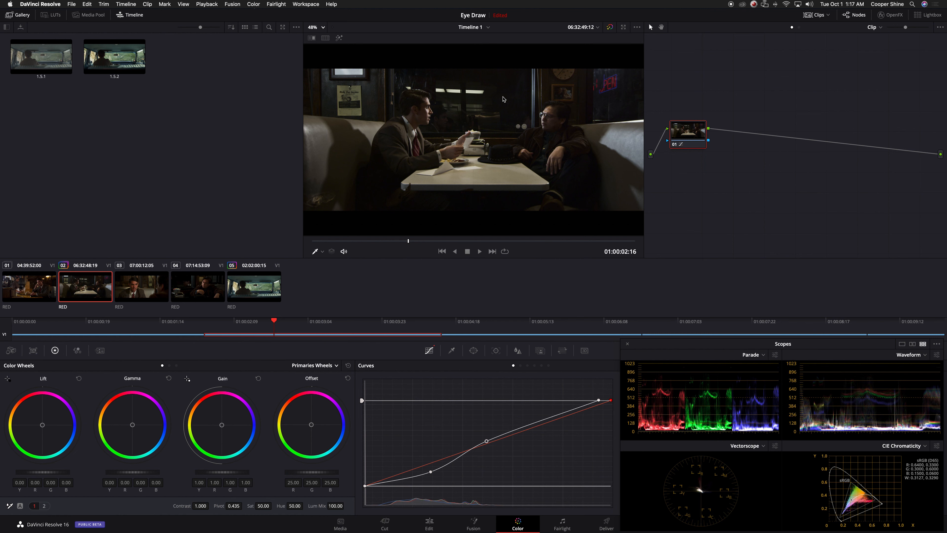
mouse_move(628, 159)
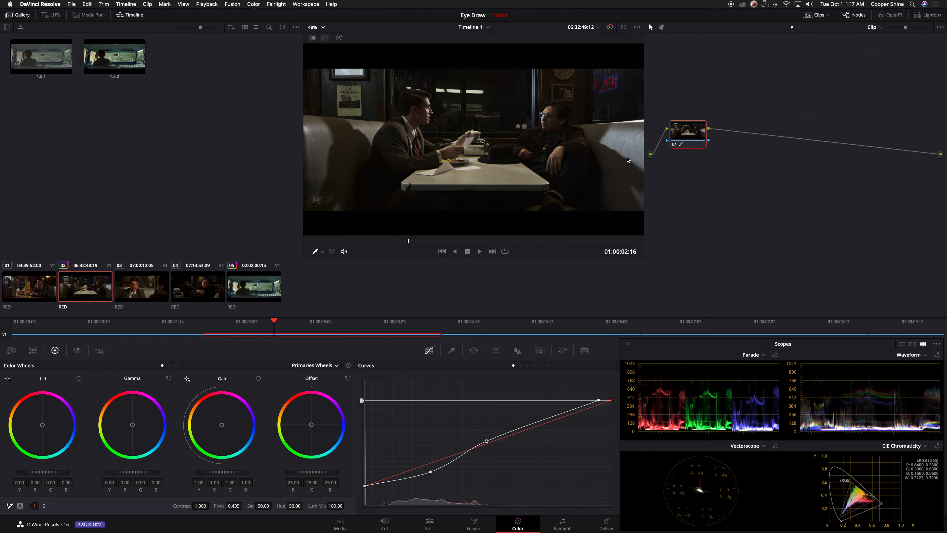
mouse_move(596, 154)
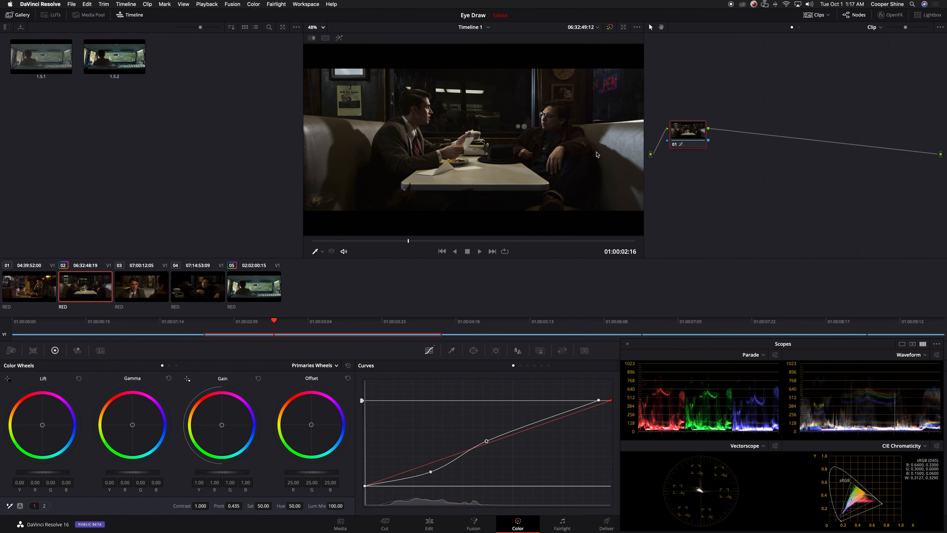
mouse_move(549, 95)
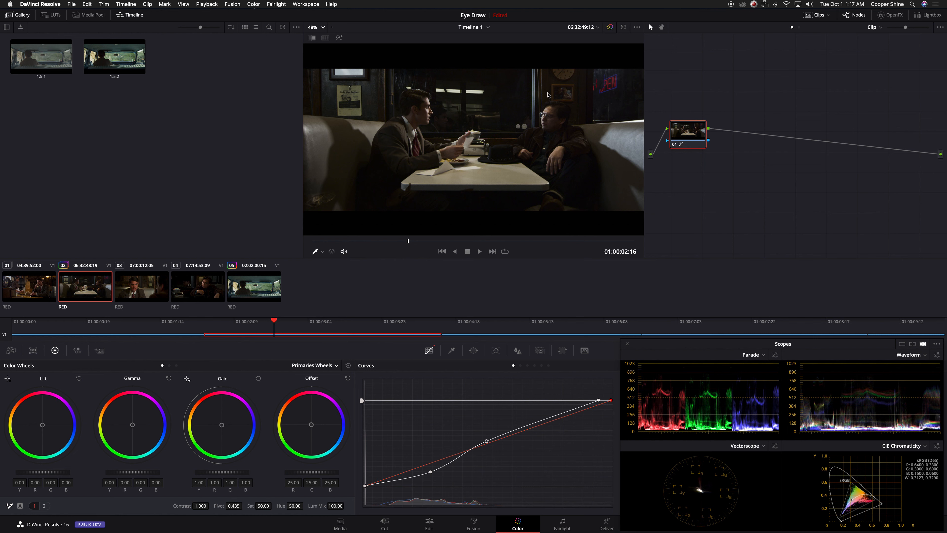
mouse_move(557, 201)
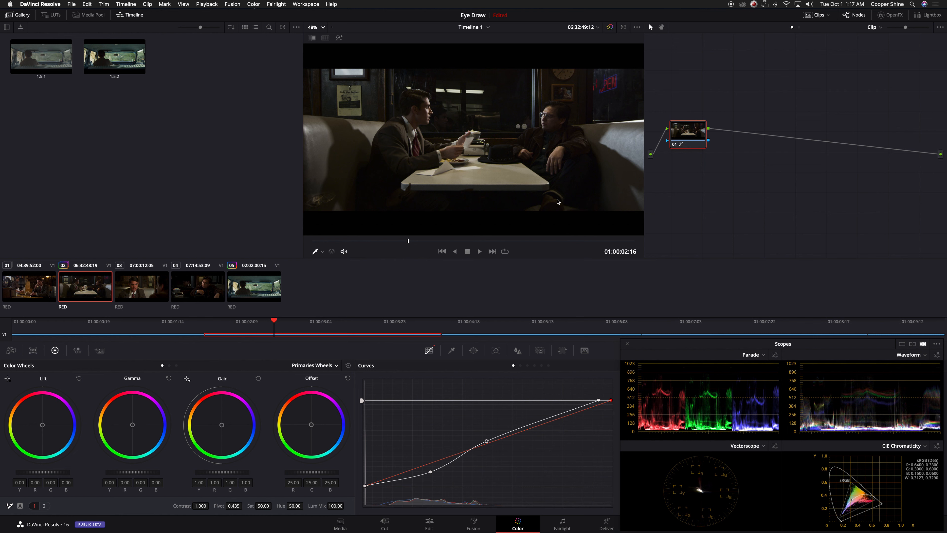
mouse_move(648, 156)
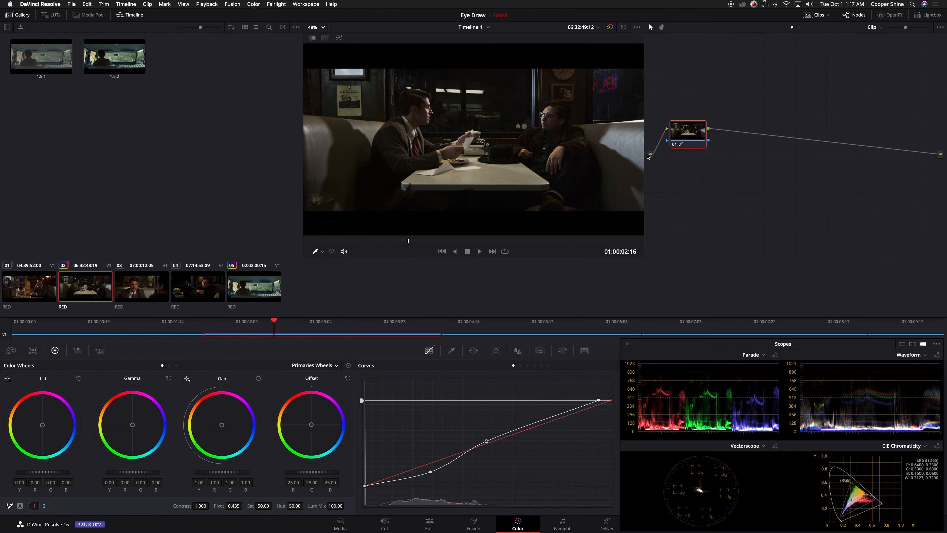
Add parallel node 03 beside node 01, joined through a mixer, and select it for grading.
right_click(688, 130)
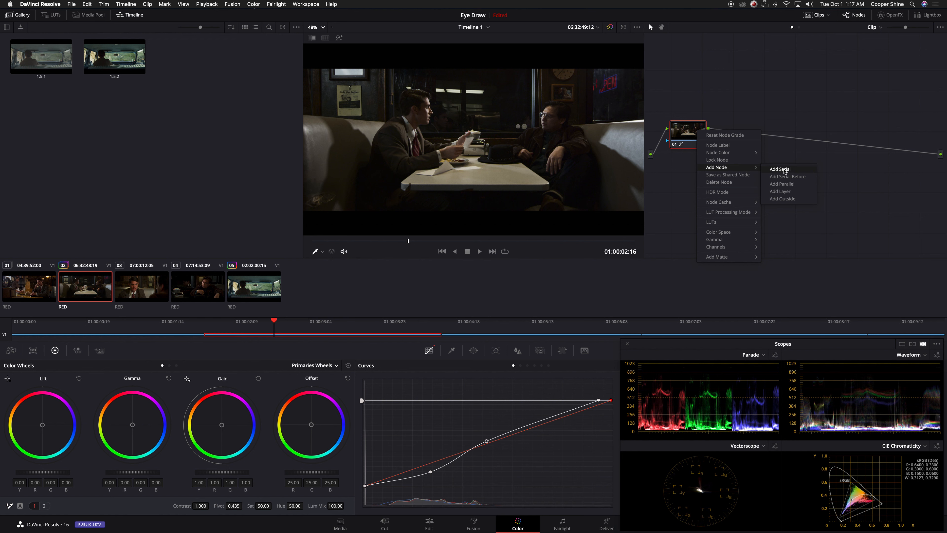
click(780, 169)
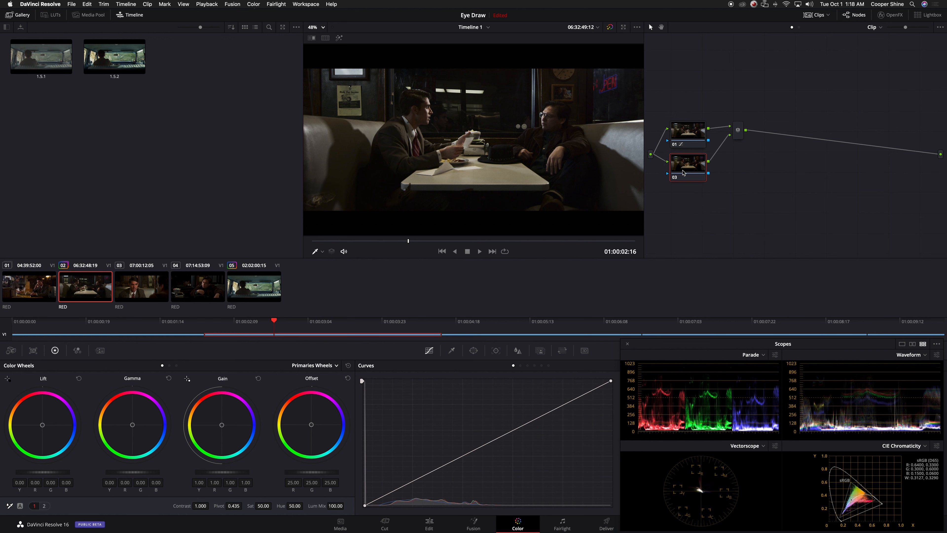
mouse_move(585, 178)
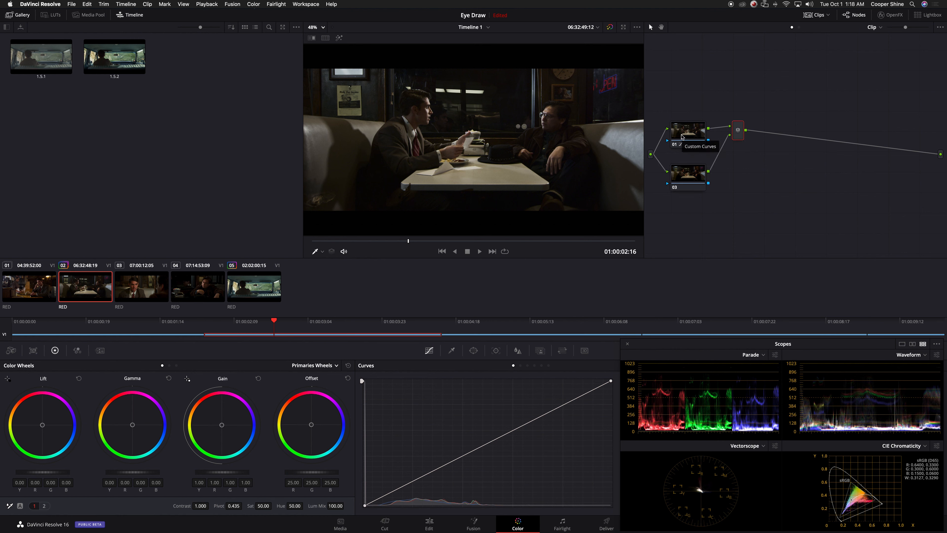
mouse_move(676, 130)
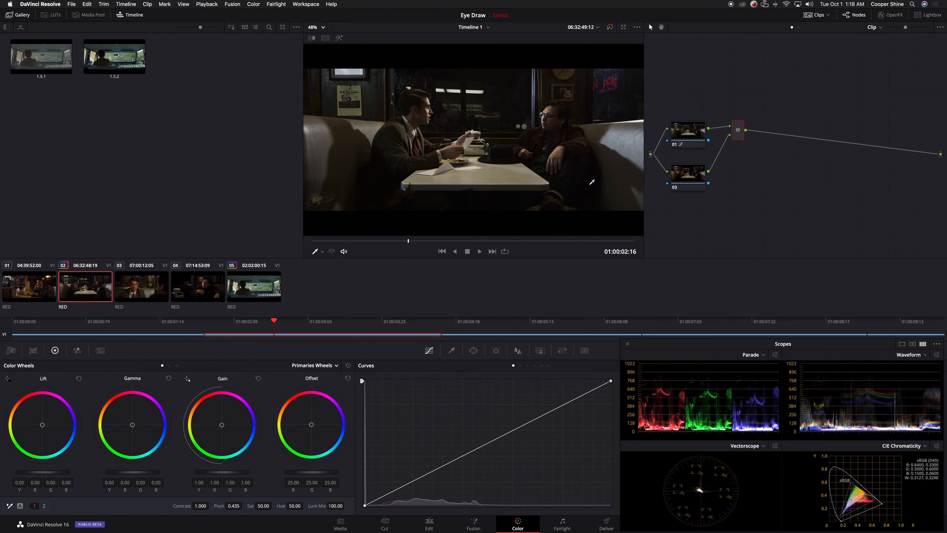
click(687, 172)
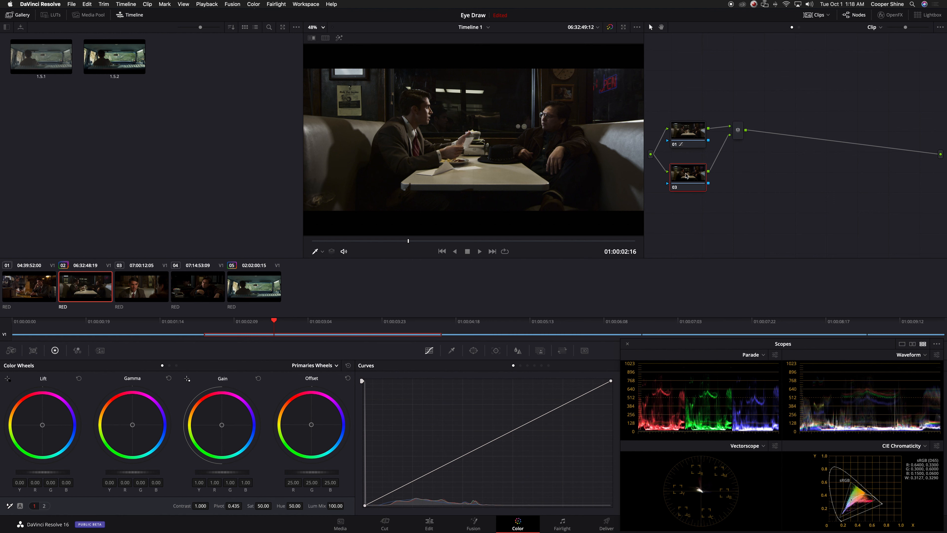
mouse_move(670, 178)
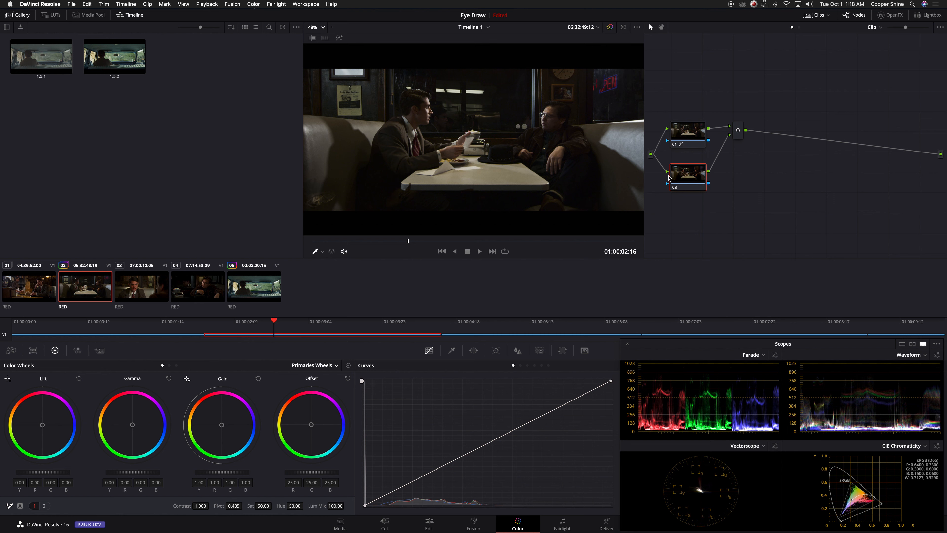
Draw a Curve power window around the bright upper-left area and key its highlights by luminance.
click(474, 350)
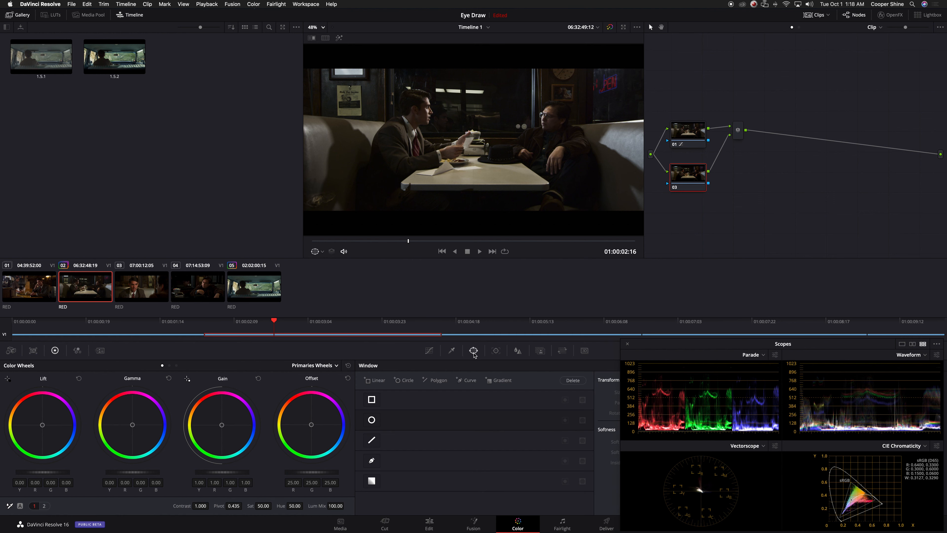
click(372, 460)
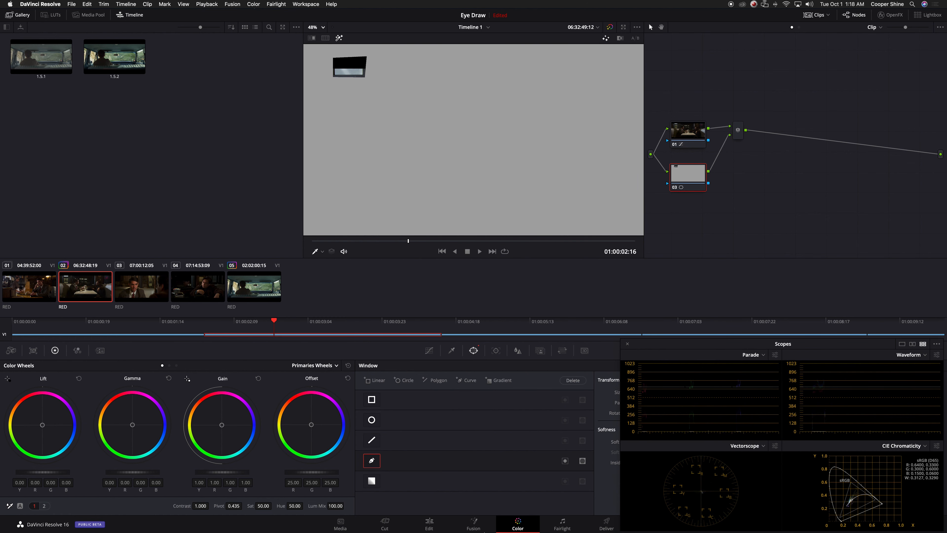
click(451, 351)
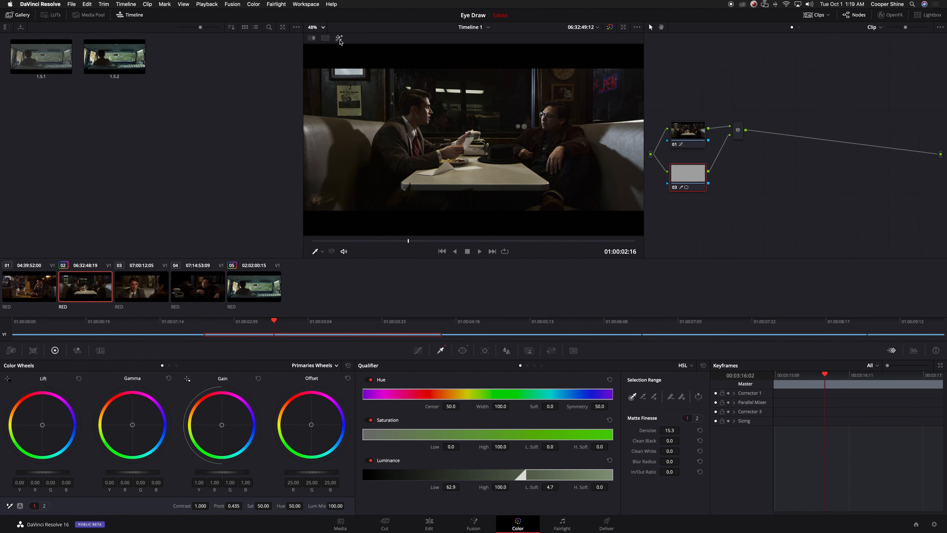
mouse_move(322, 476)
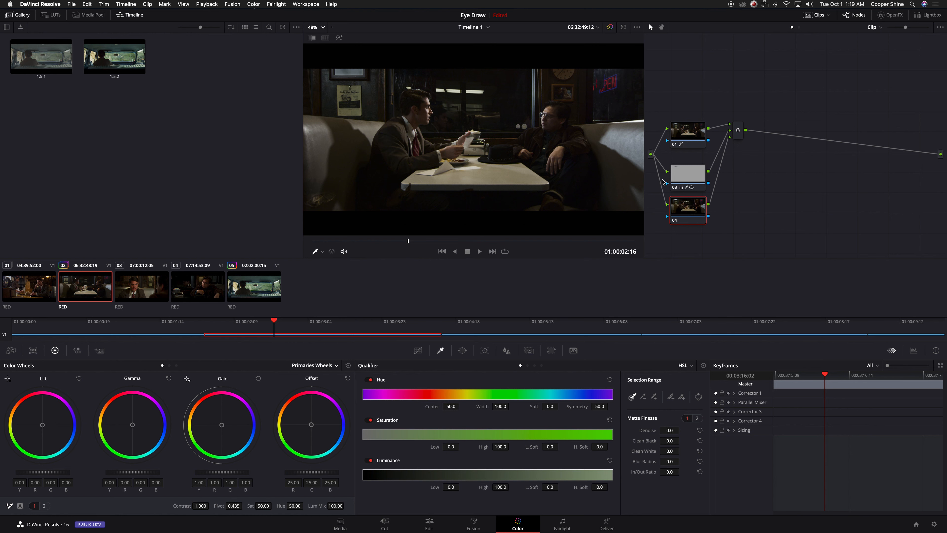
mouse_move(462, 352)
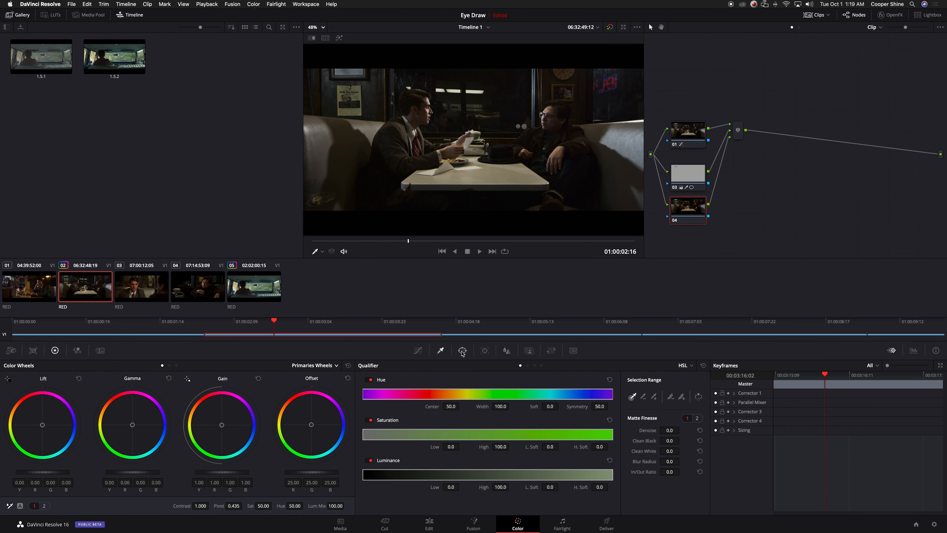
Limit node 04 to a luminance key with Low 63.3 and lower its Offset to -24.60.
click(462, 351)
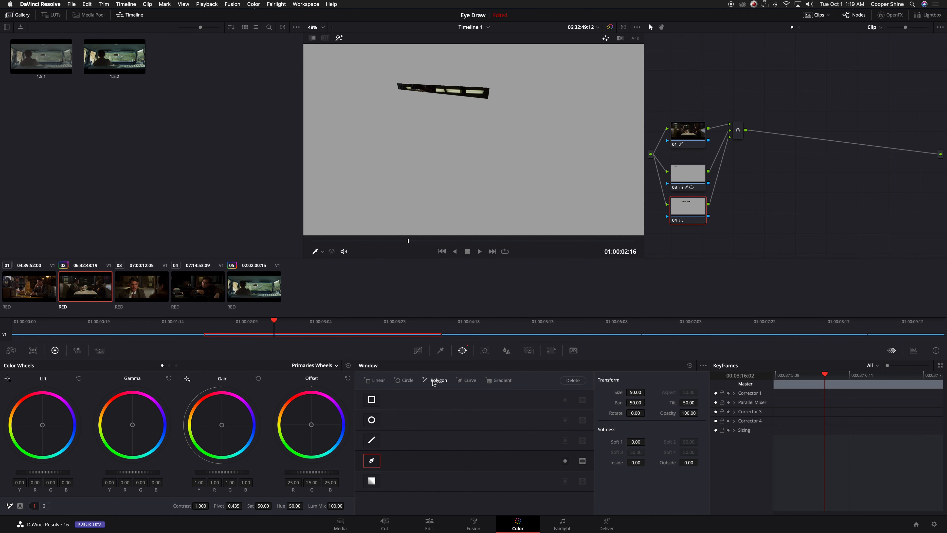
click(440, 350)
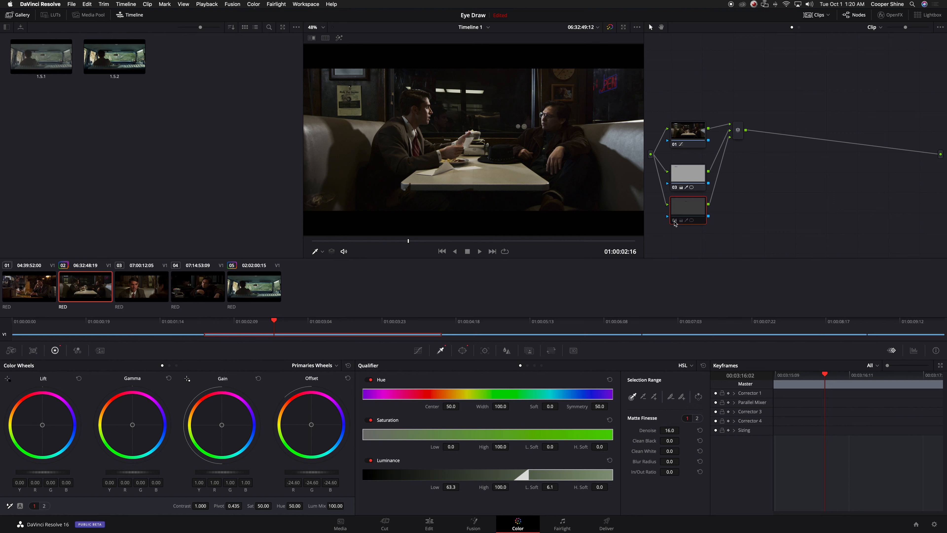
click(688, 204)
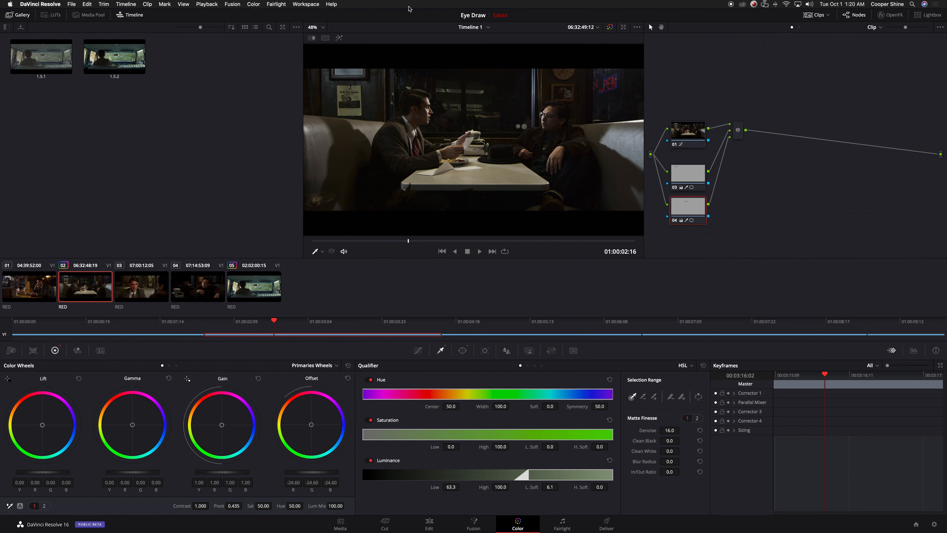
mouse_move(474, 103)
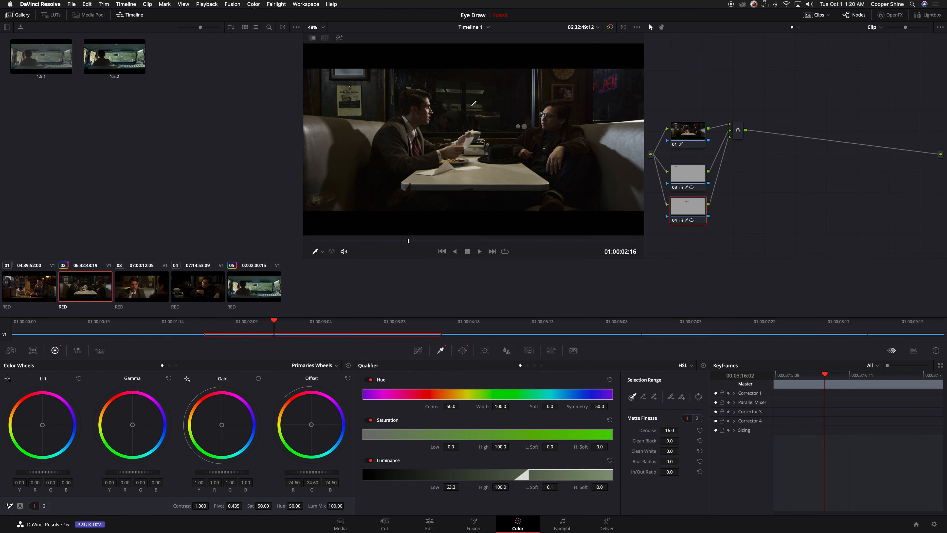
mouse_move(482, 108)
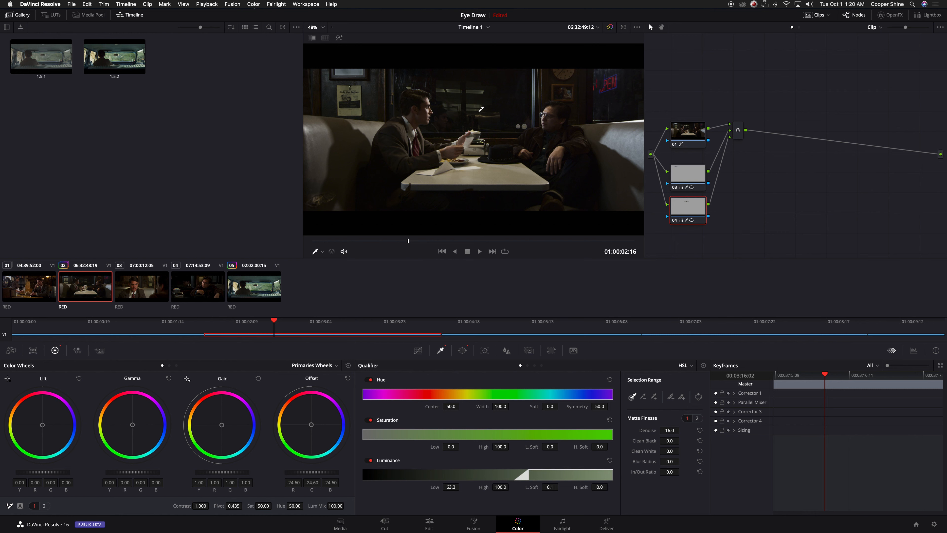
mouse_move(495, 102)
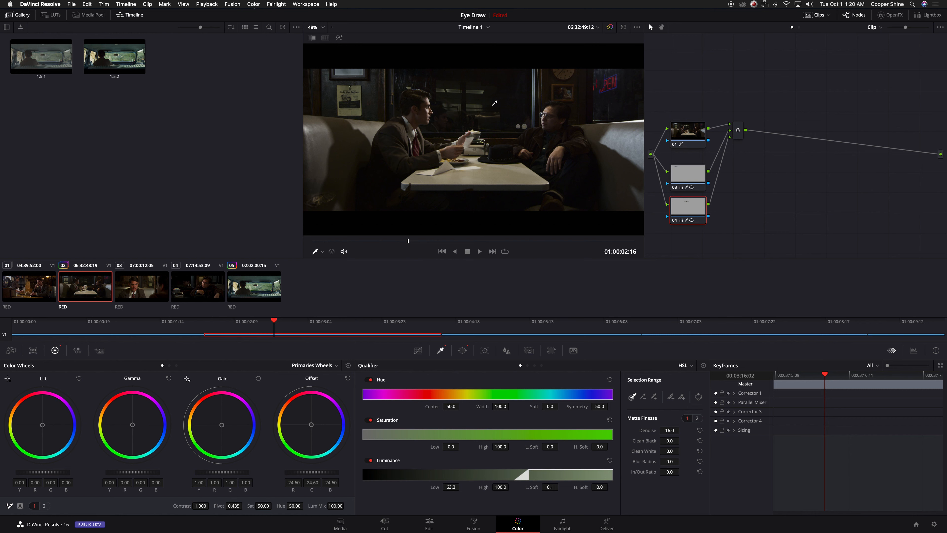
mouse_move(459, 194)
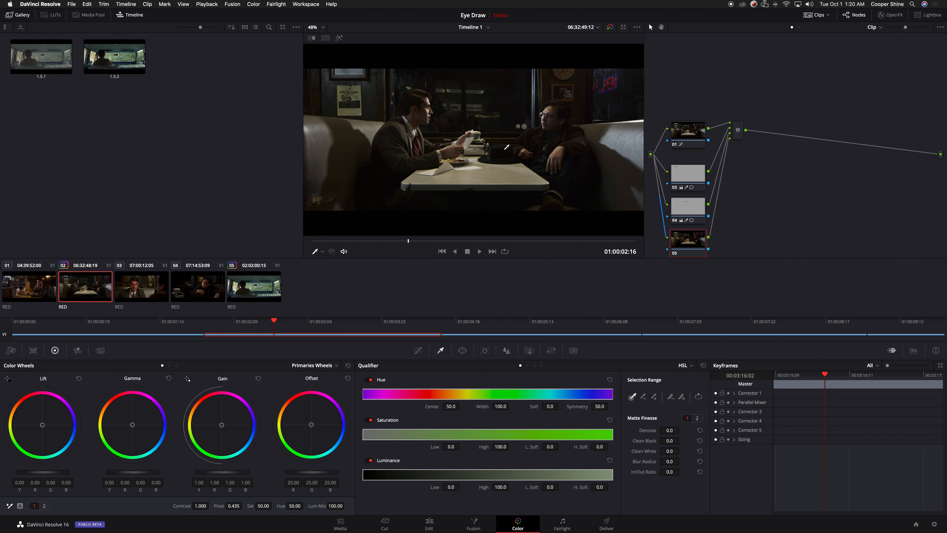
mouse_move(403, 177)
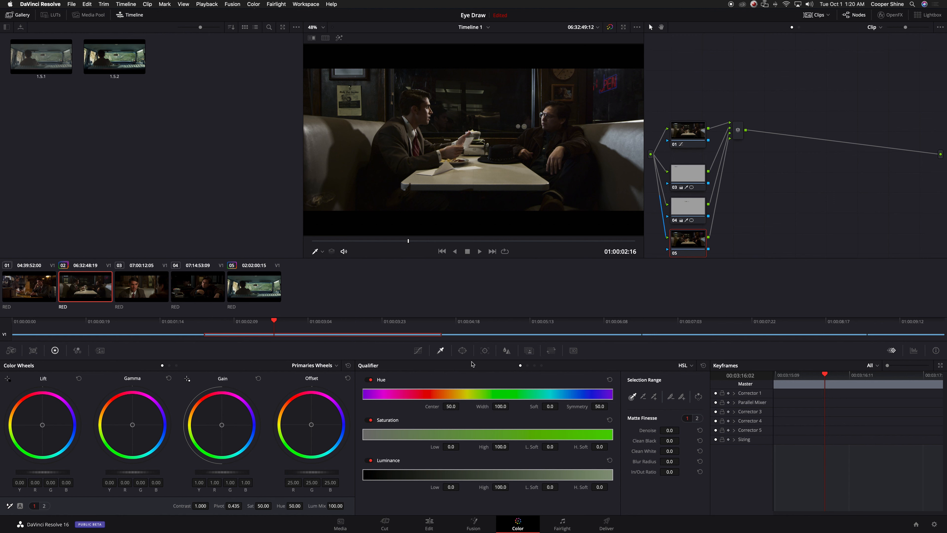
On node 05, draw a Curve window with Softness 3.02, Gamma -0.02 and Gain 0.94.
click(462, 350)
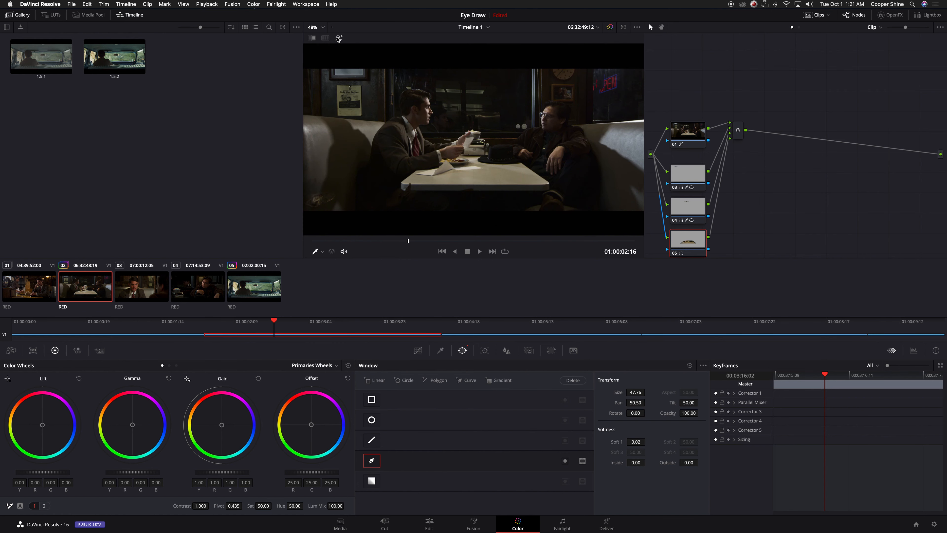
mouse_move(330, 342)
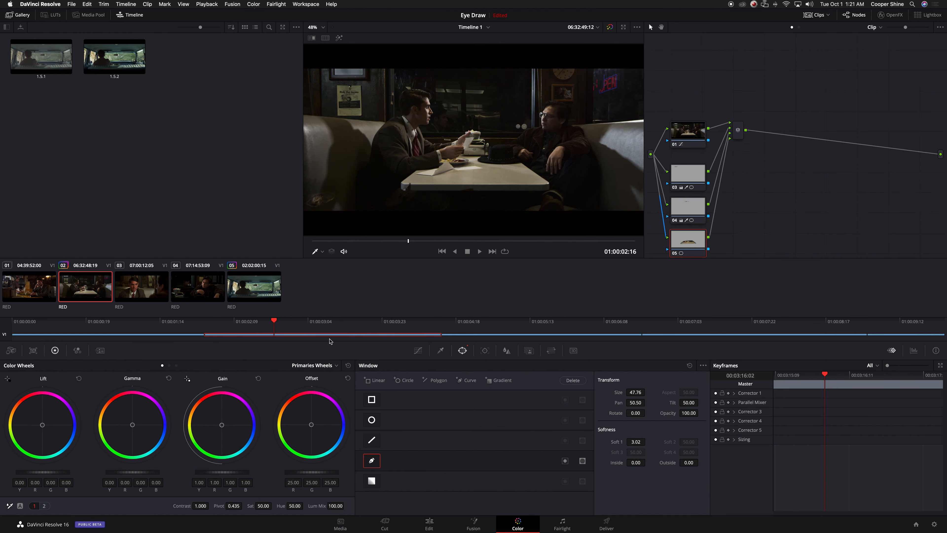
mouse_move(510, 225)
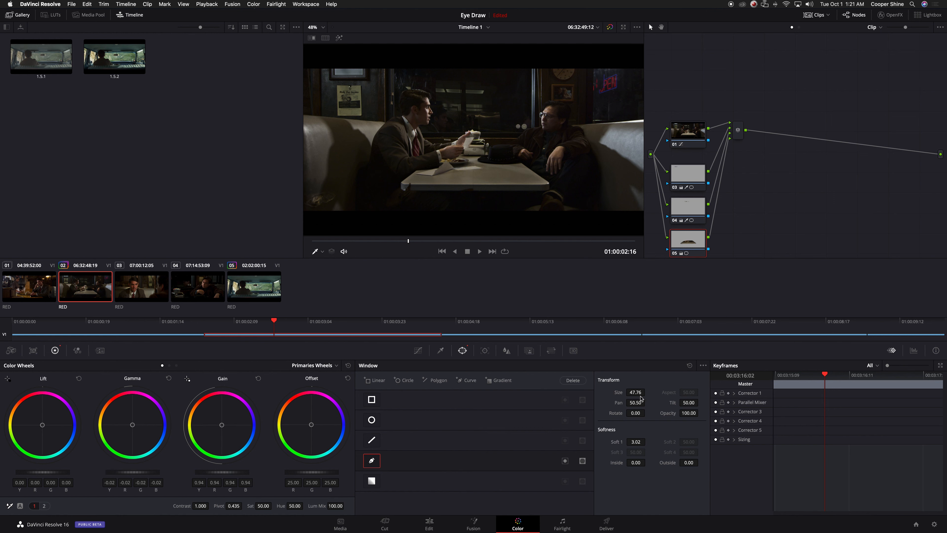
mouse_move(497, 180)
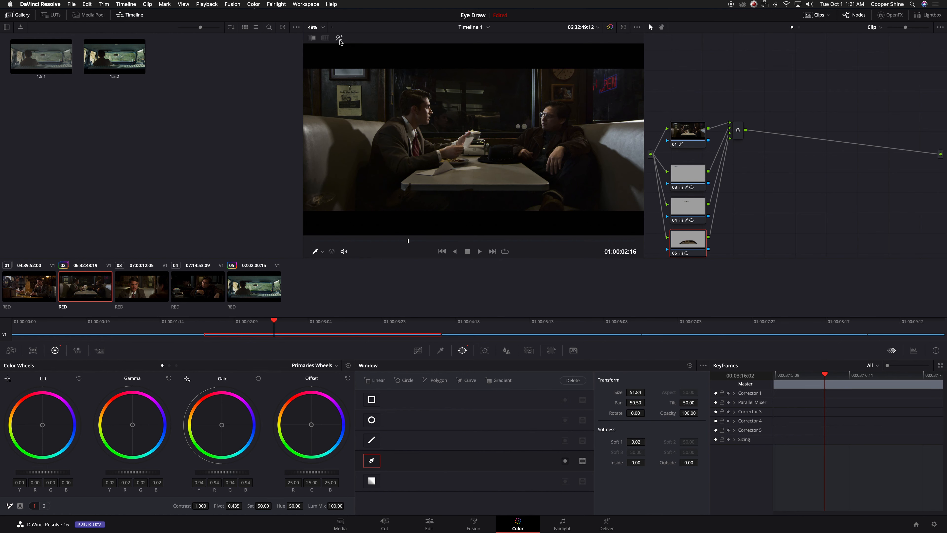
mouse_move(557, 145)
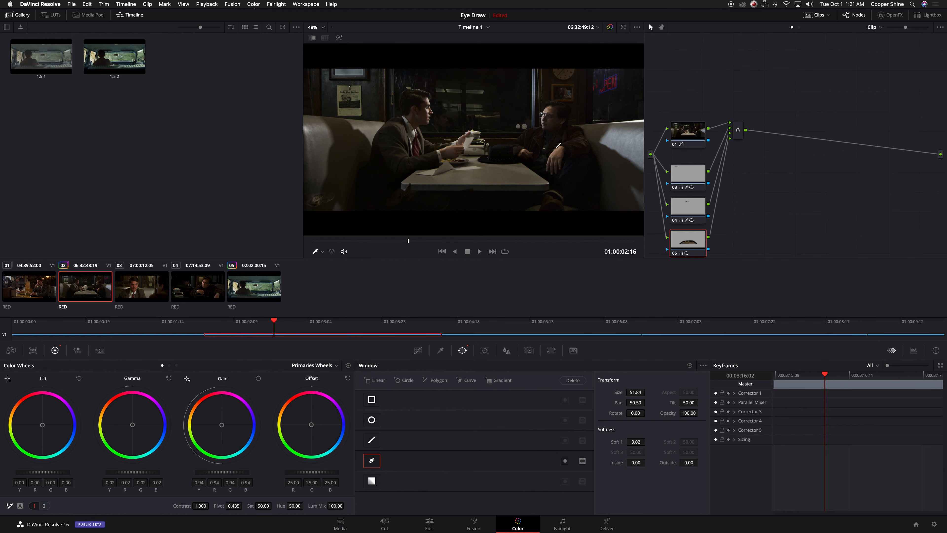
mouse_move(628, 122)
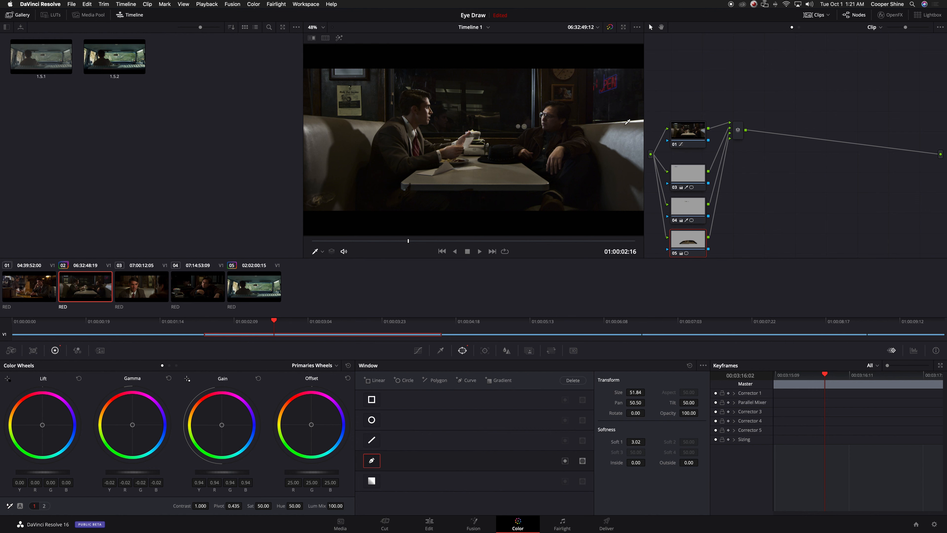
mouse_move(633, 139)
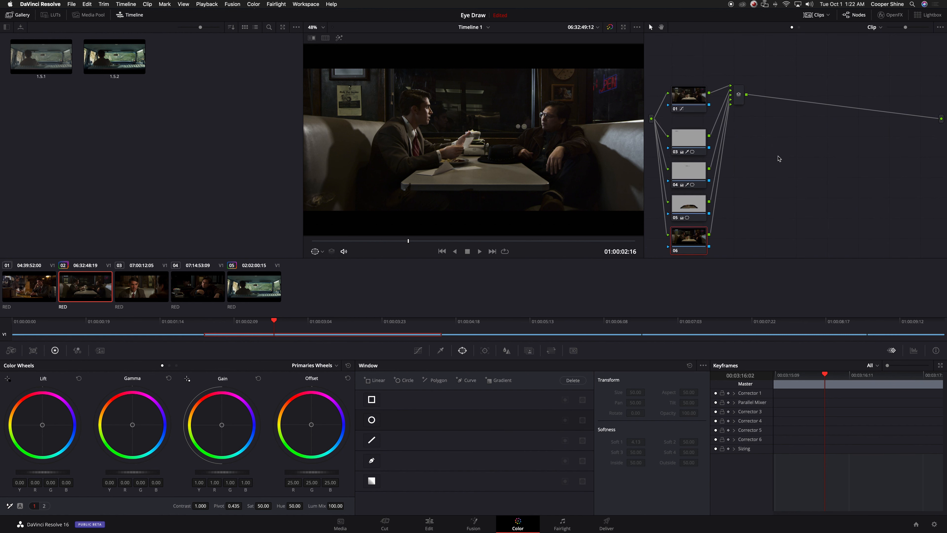
mouse_move(317, 119)
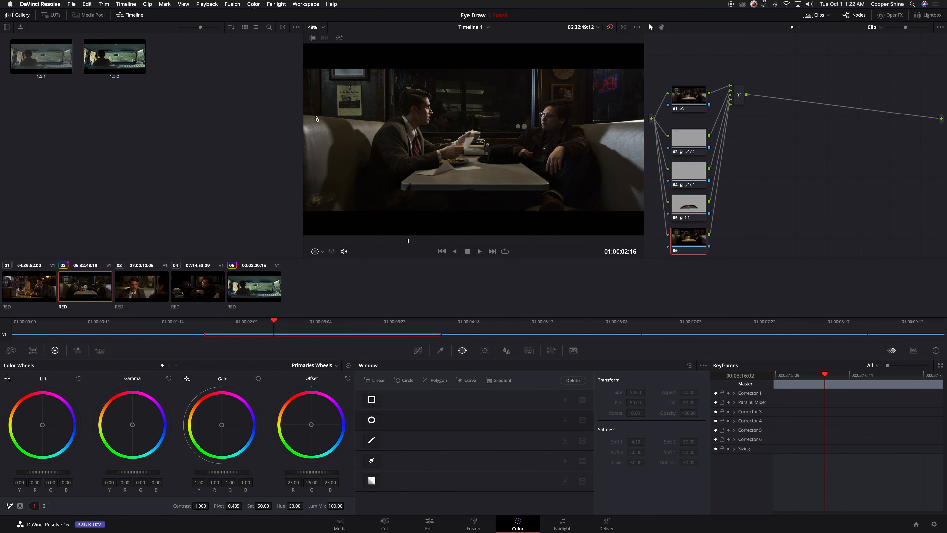
mouse_move(514, 59)
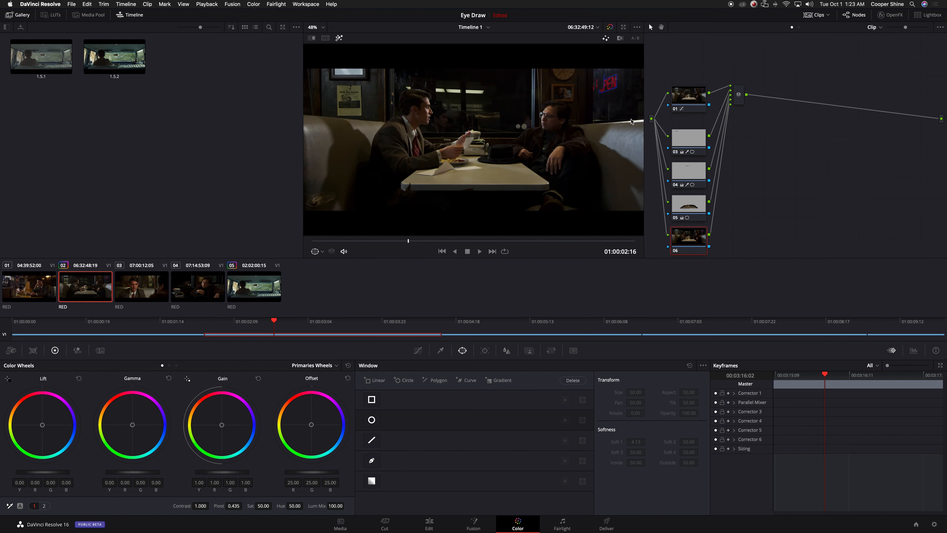
mouse_move(594, 52)
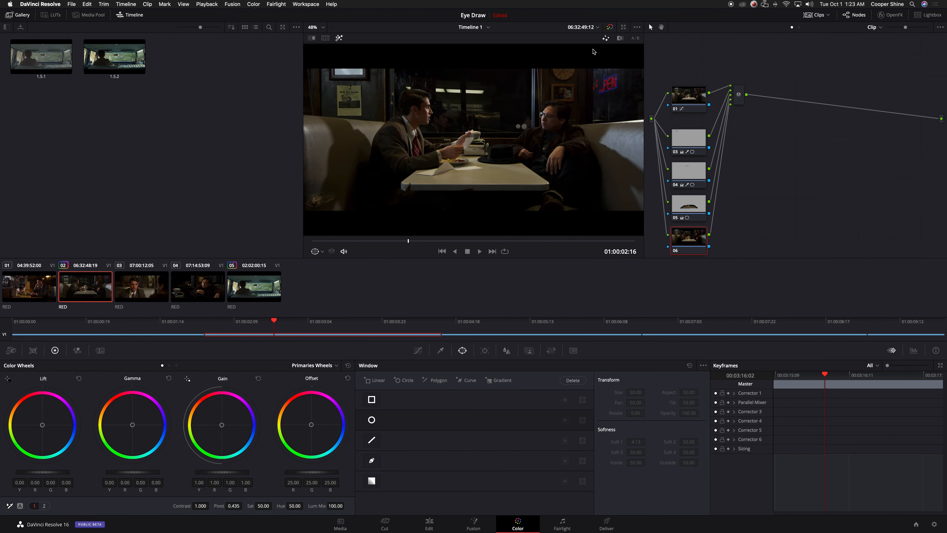
mouse_move(373, 464)
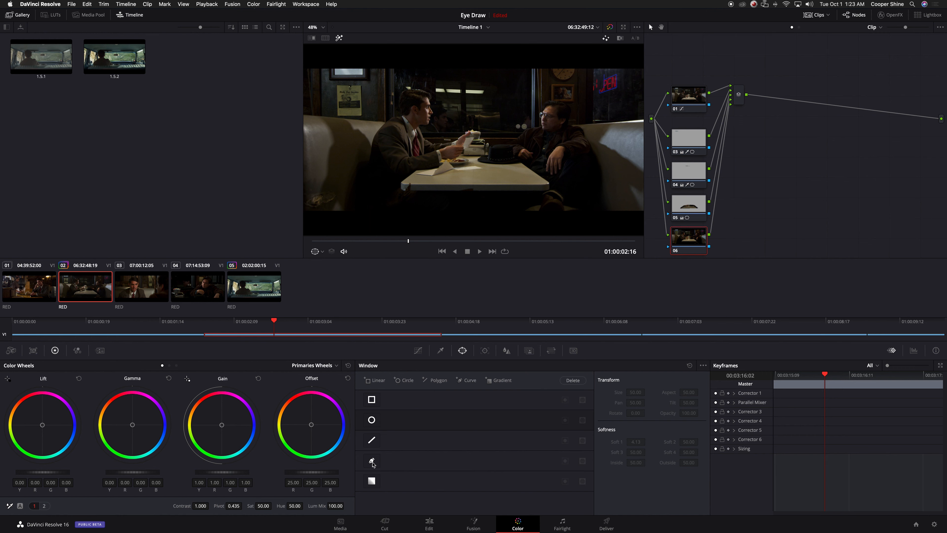
Outline a Curve window around the actors on node 06, Inside softness 11.84, Outside 16.82, then lower Lift, Gamma and Gain.
click(372, 460)
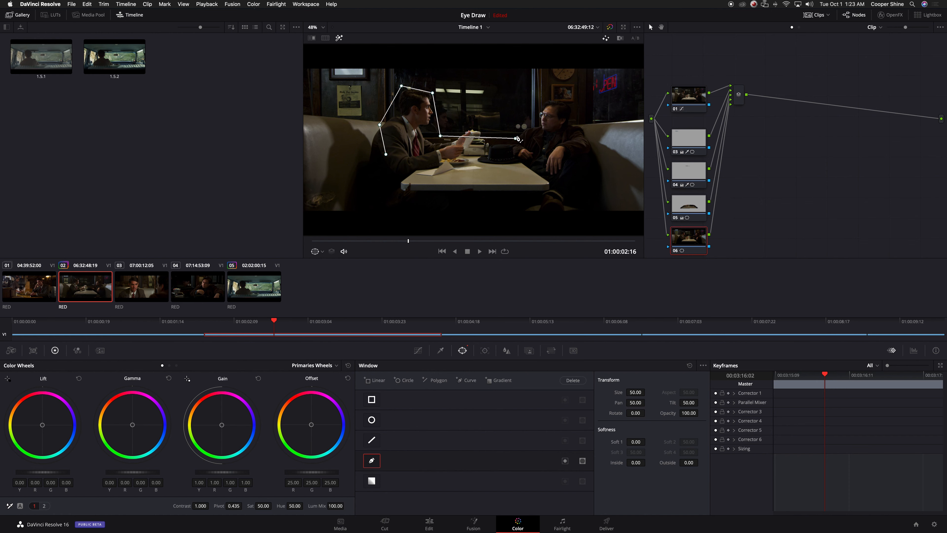
click(566, 460)
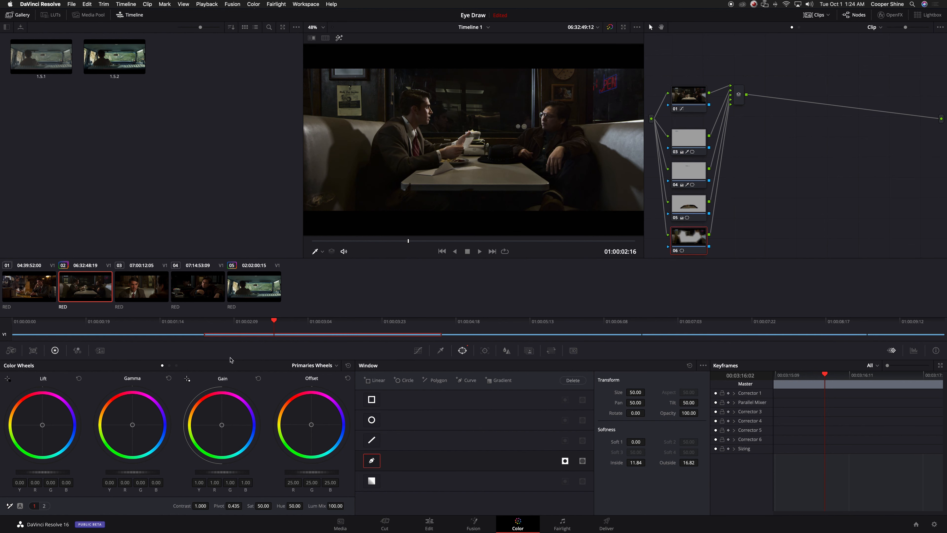
mouse_move(229, 474)
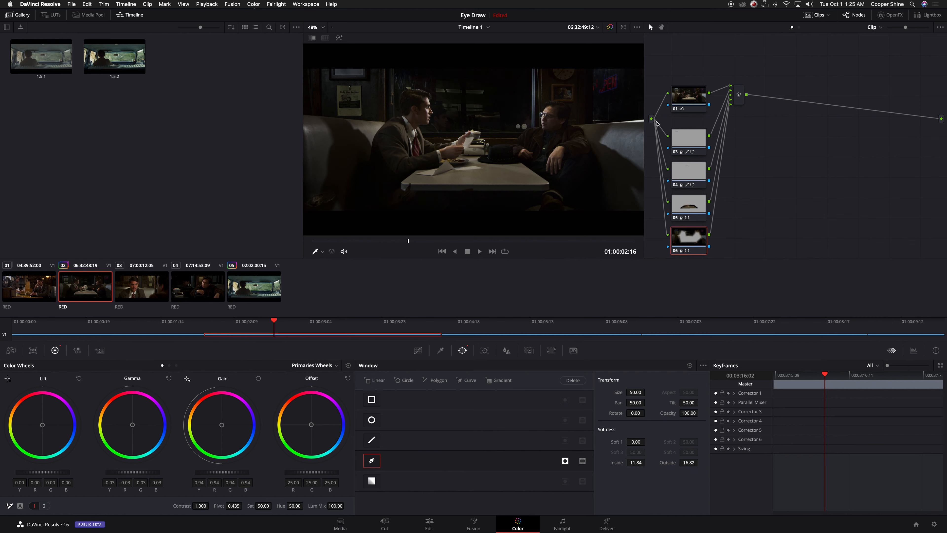
click(305, 4)
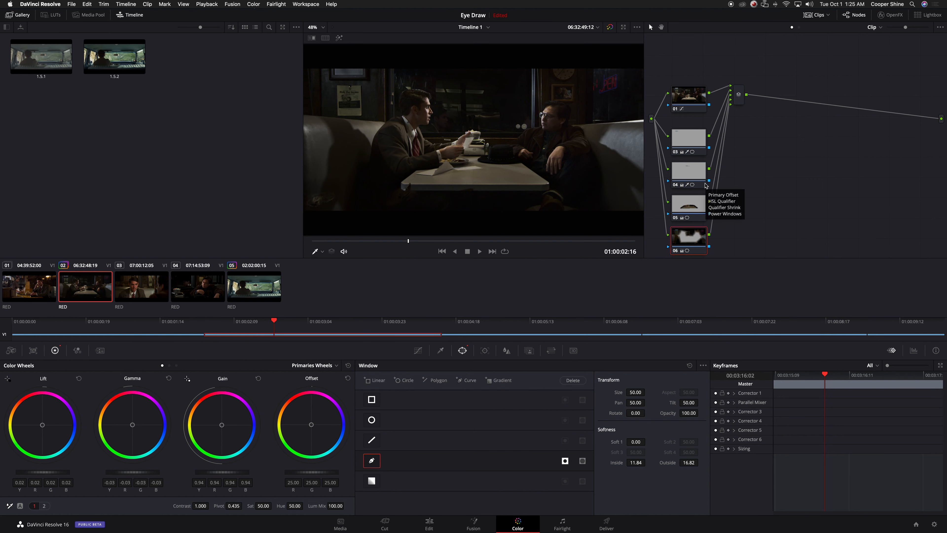
mouse_move(705, 185)
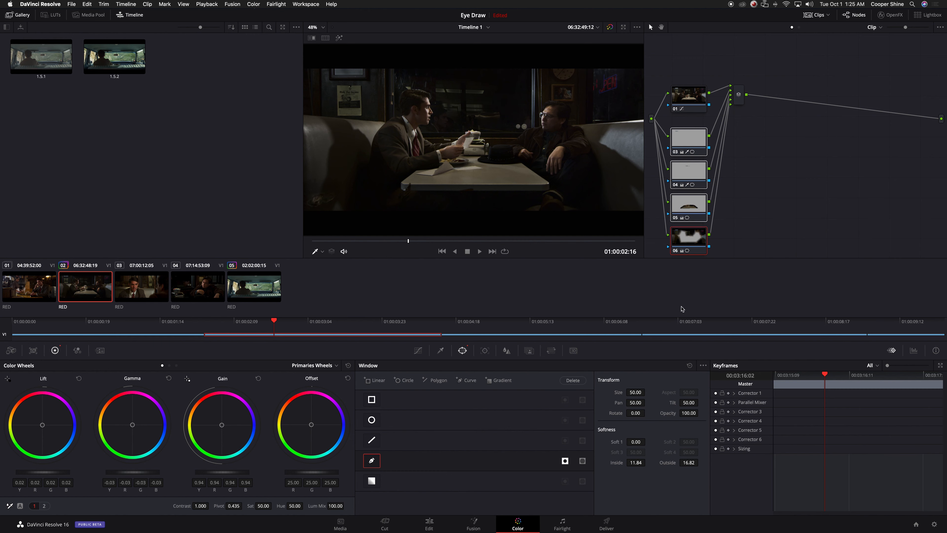
mouse_move(849, 178)
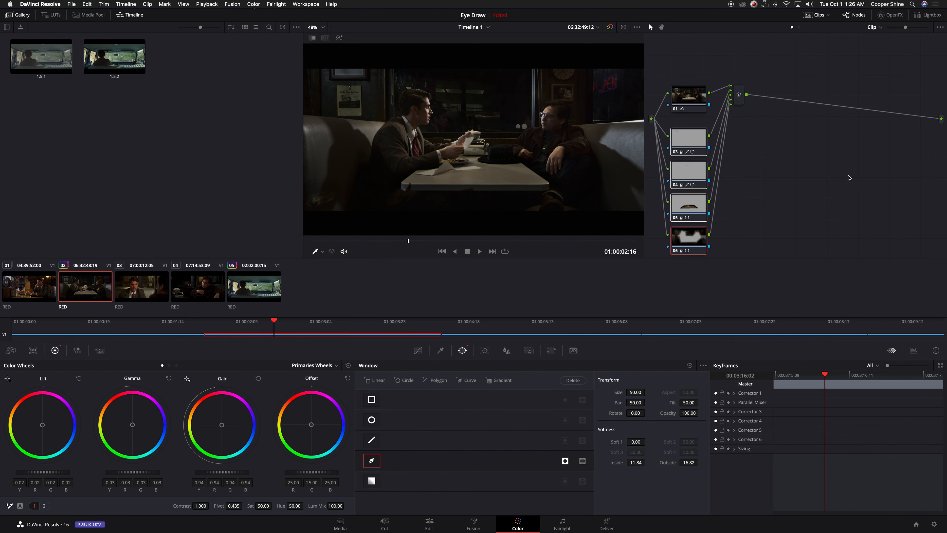